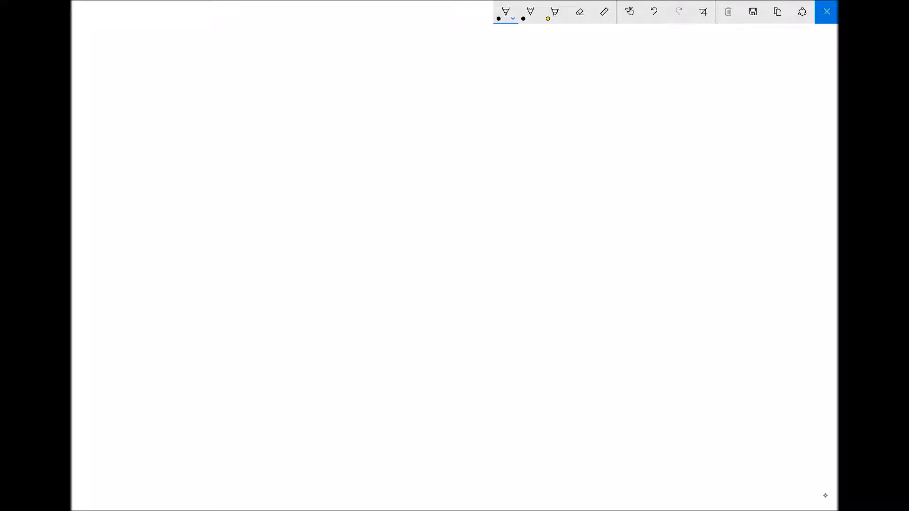
Handwrite the first sequence 1.2, 1.44, 1.728, 2.0736 … n
drag(278, 84, 360, 84)
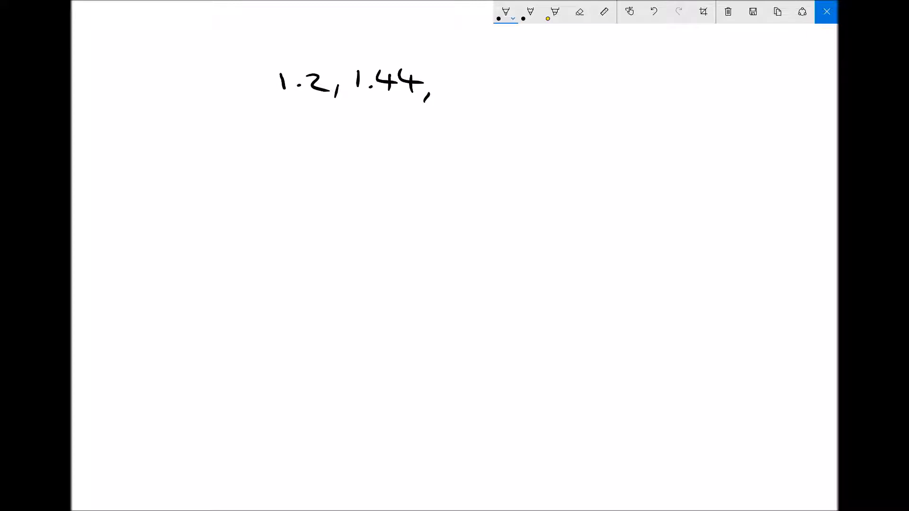
drag(447, 93, 496, 81)
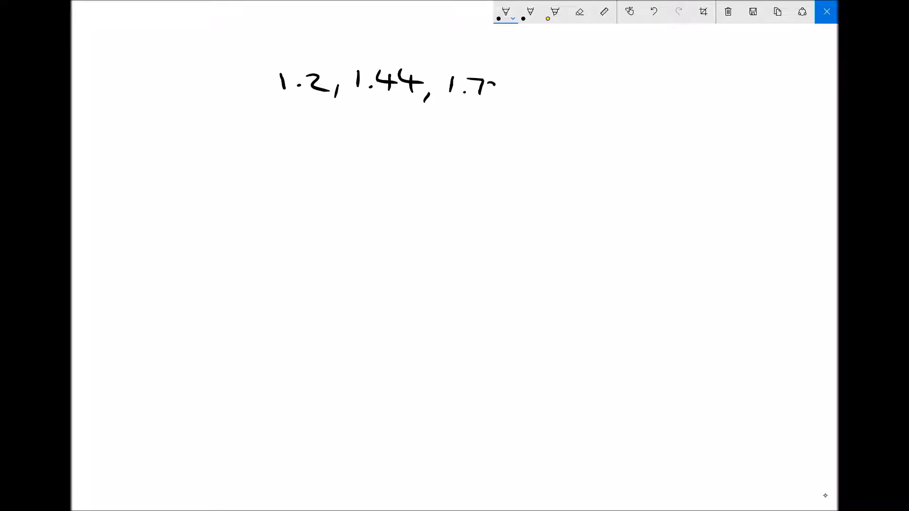
drag(481, 87, 527, 101)
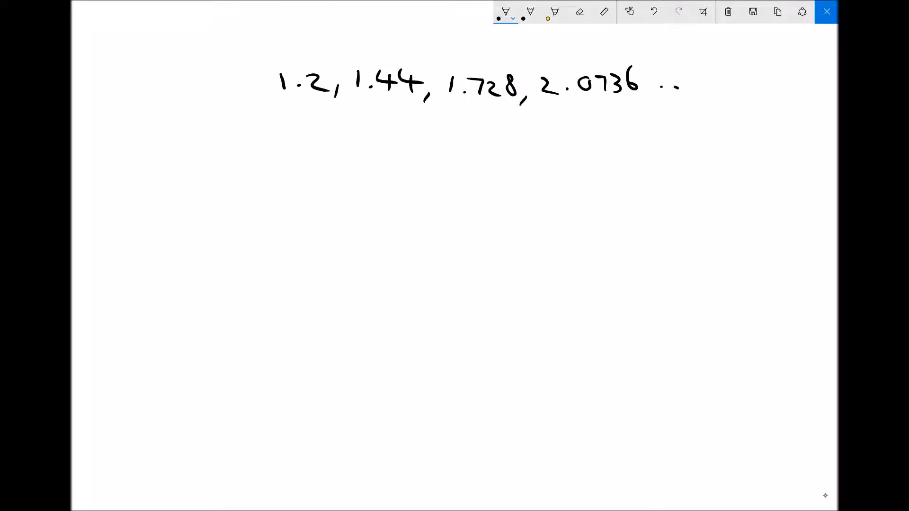
drag(655, 87, 797, 87)
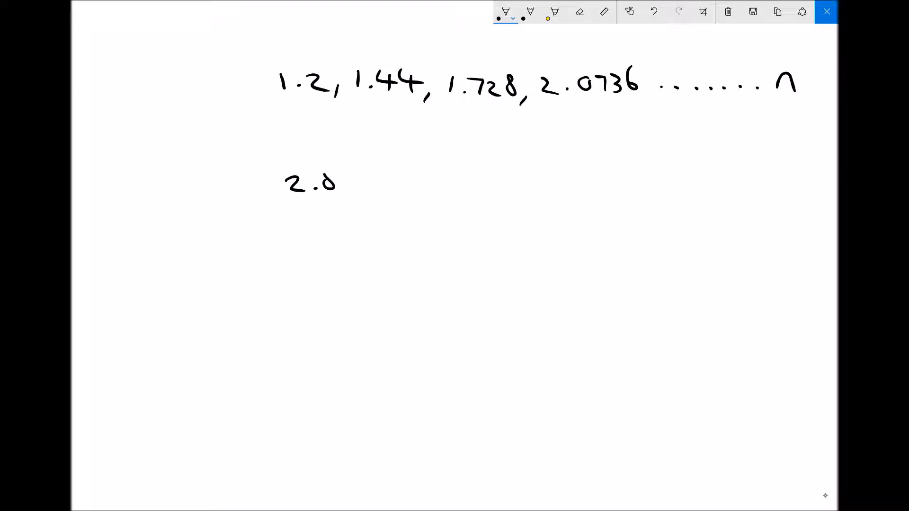
Handwrite the second sequence 2.8, 3.36, 4.032, 4.8384 … n on the row below
drag(324, 183, 388, 180)
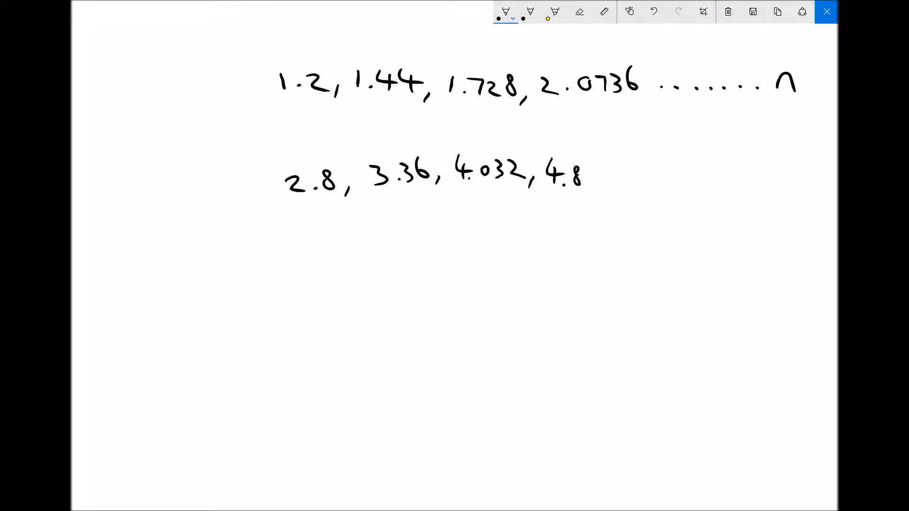
text(384)
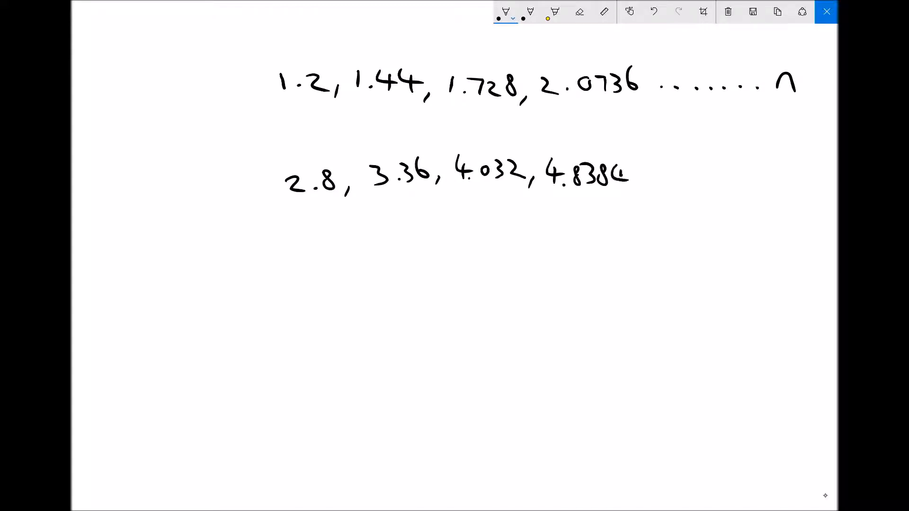
drag(643, 188, 759, 189)
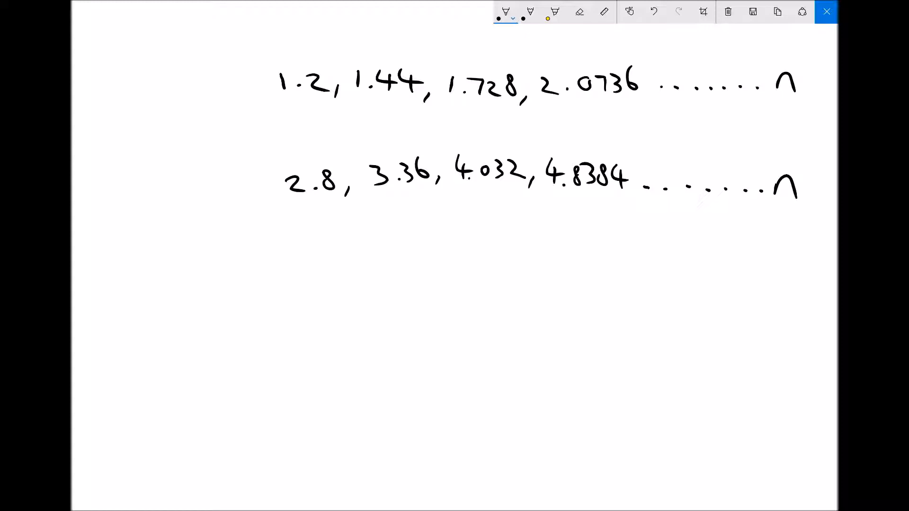
Draw curved ×r arrows linking consecutive terms in both sequences
drag(295, 54, 331, 41)
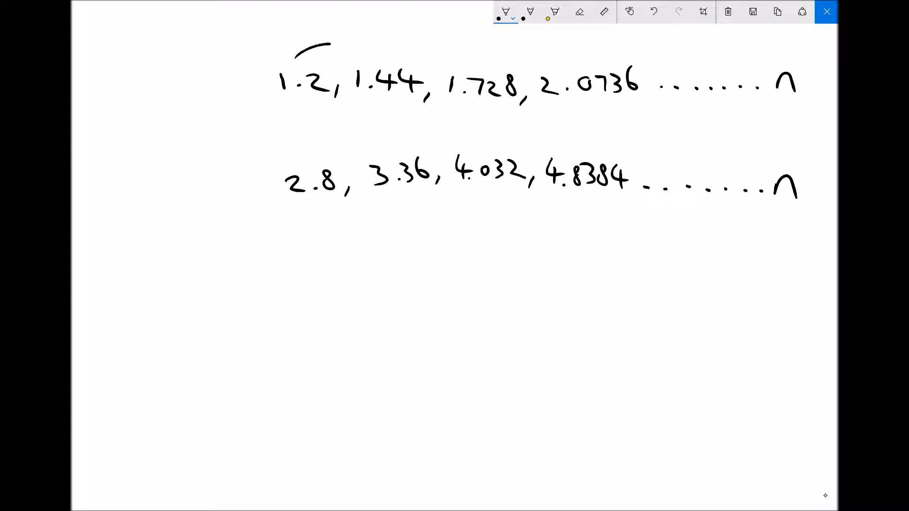
drag(322, 21, 376, 55)
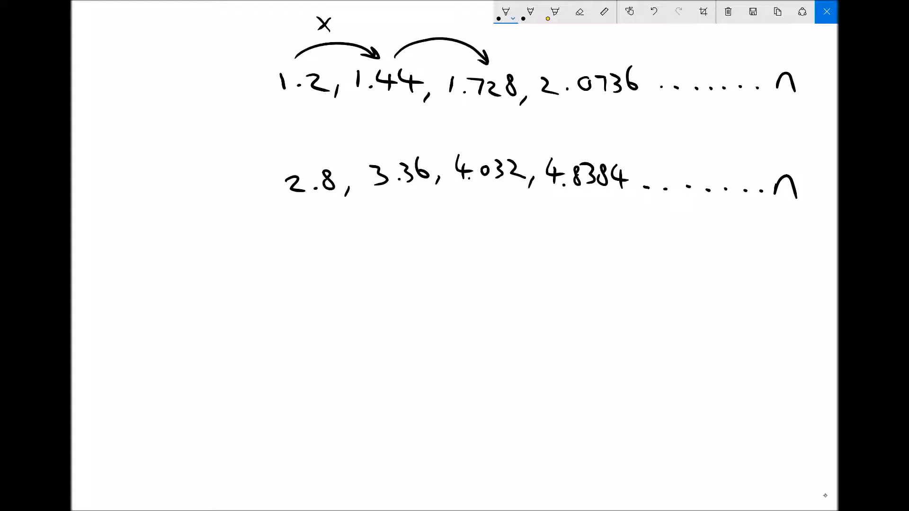
drag(406, 32, 432, 32)
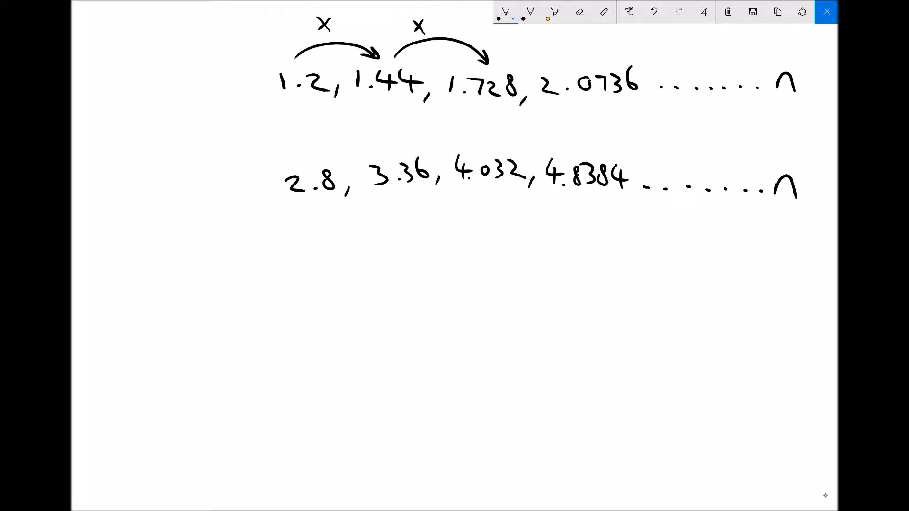
drag(313, 157, 397, 142)
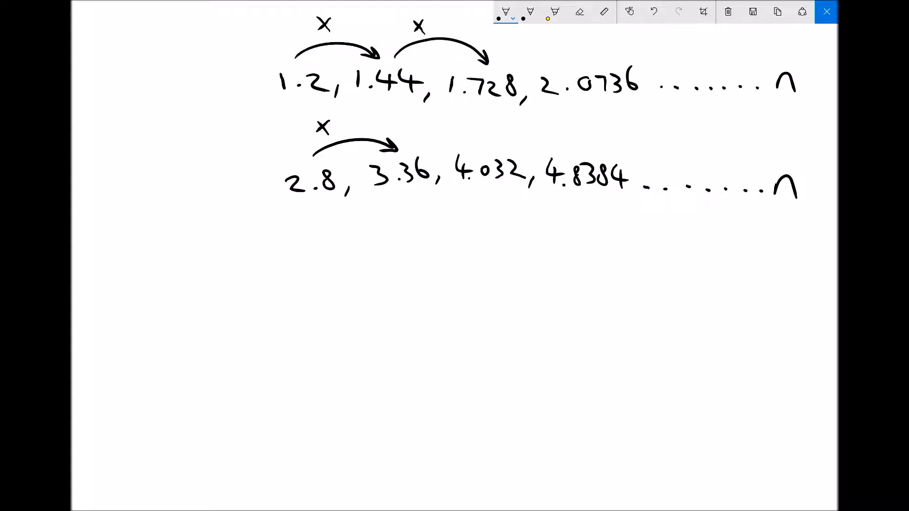
text(r)
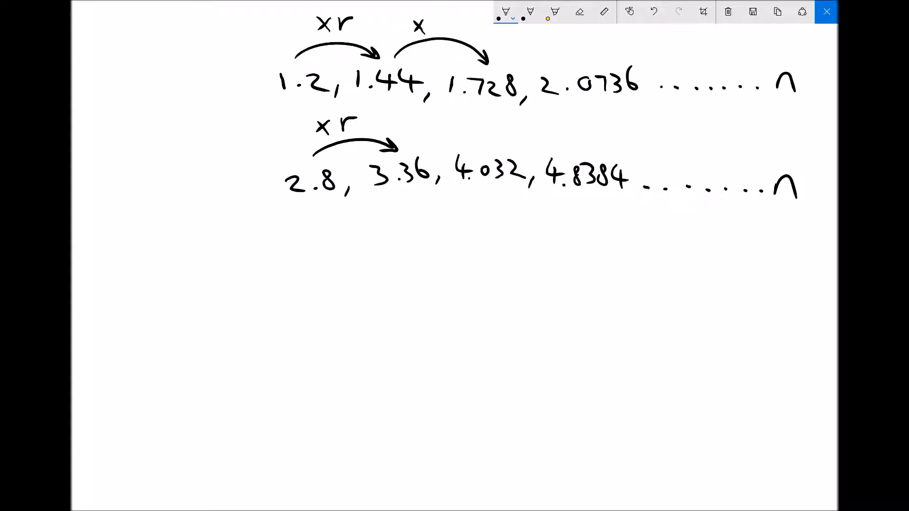
Write 1.2r = 1.44, so r = 1.44/1.2 = 1.2, below the sequences
drag(139, 284, 182, 290)
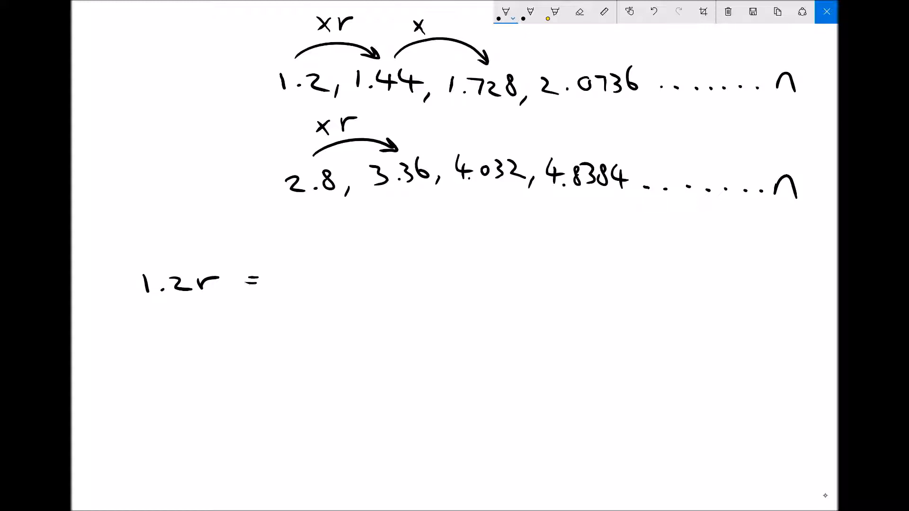
text(1.44)
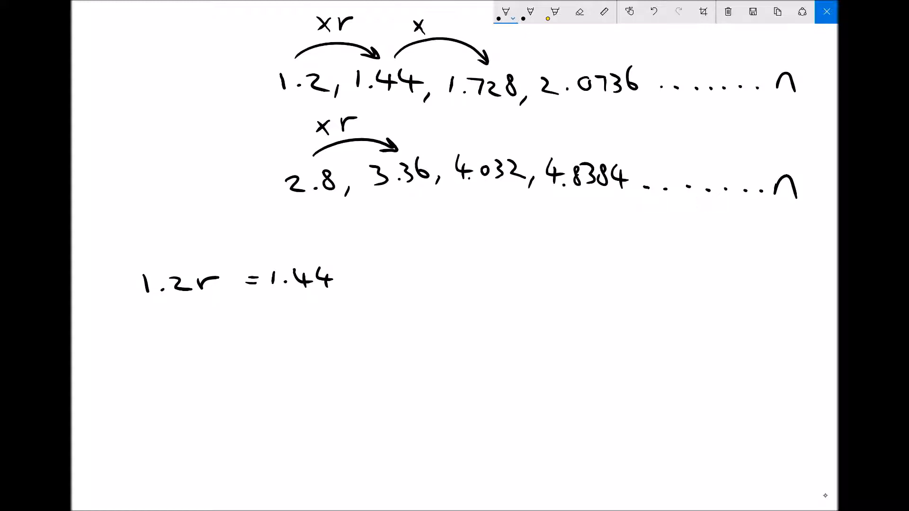
text(r)
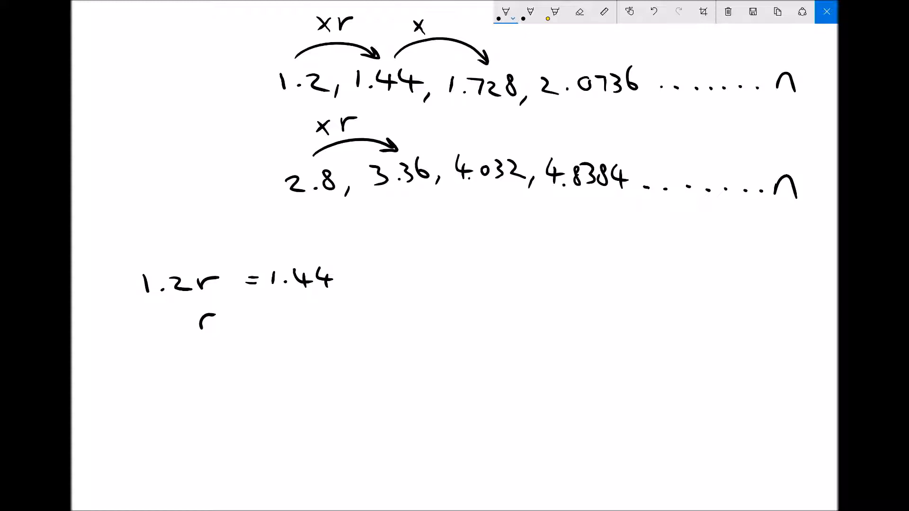
drag(238, 319, 258, 318)
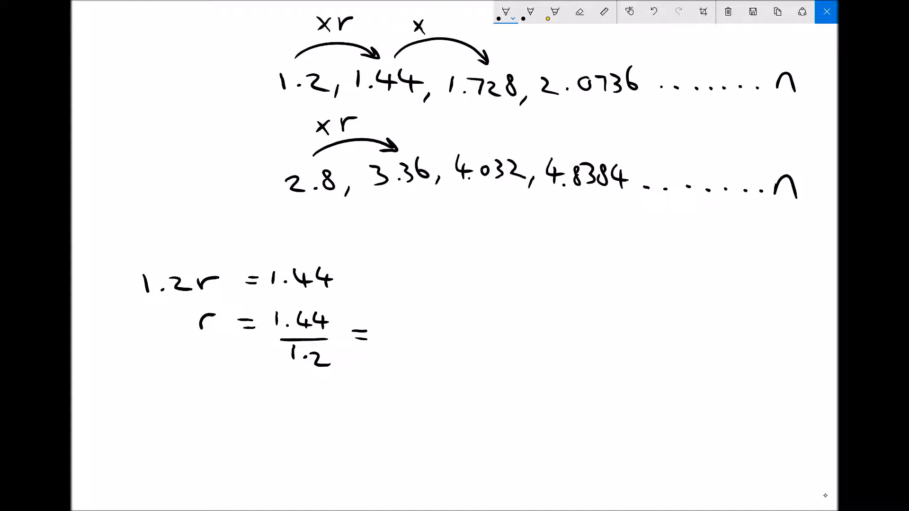
text(1.2)
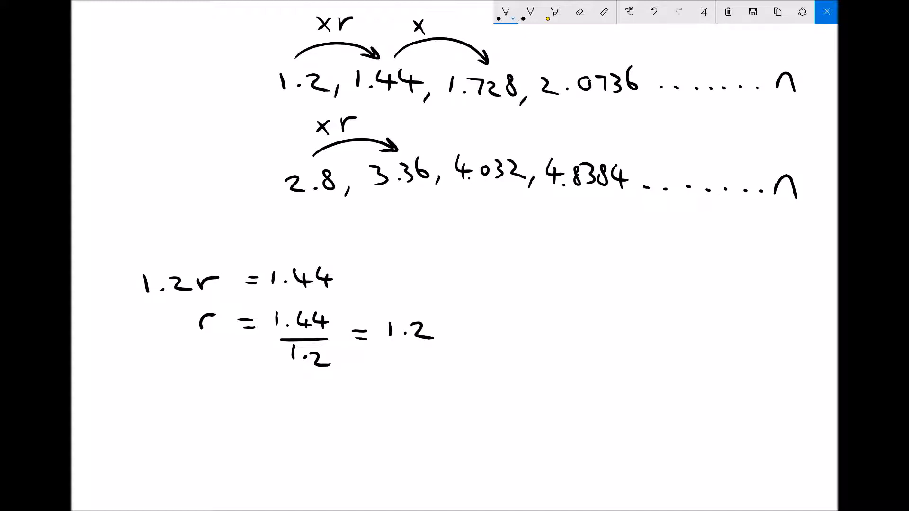
Write 2.8r = 3.36, so r = 3.36/2.8 = 1.2
text(2.8r)
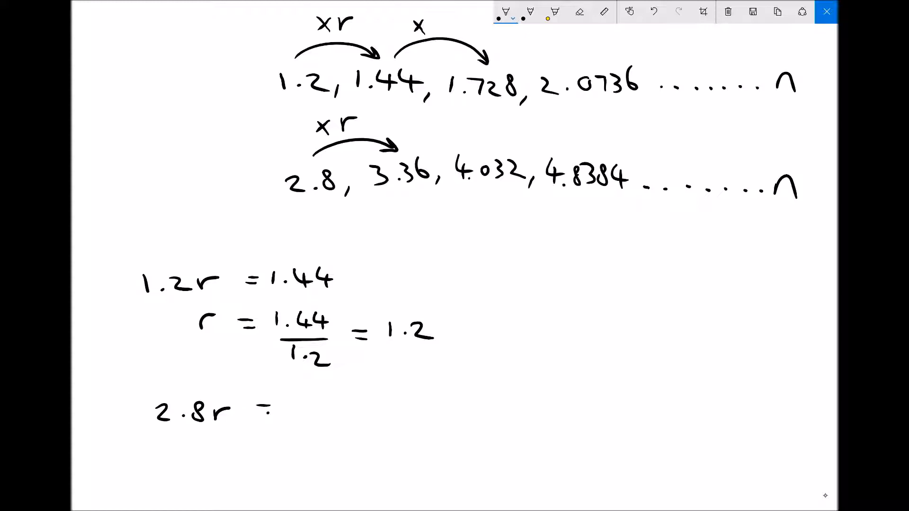
text(=3.36)
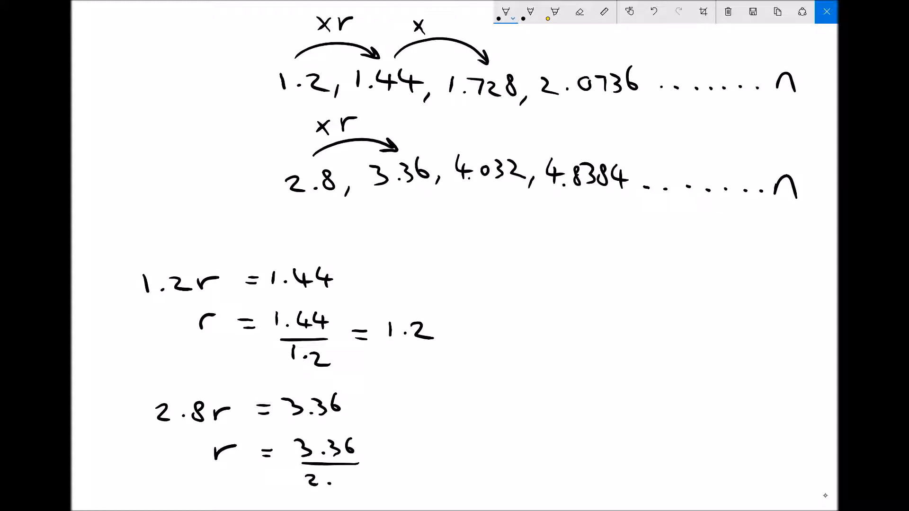
text(8)
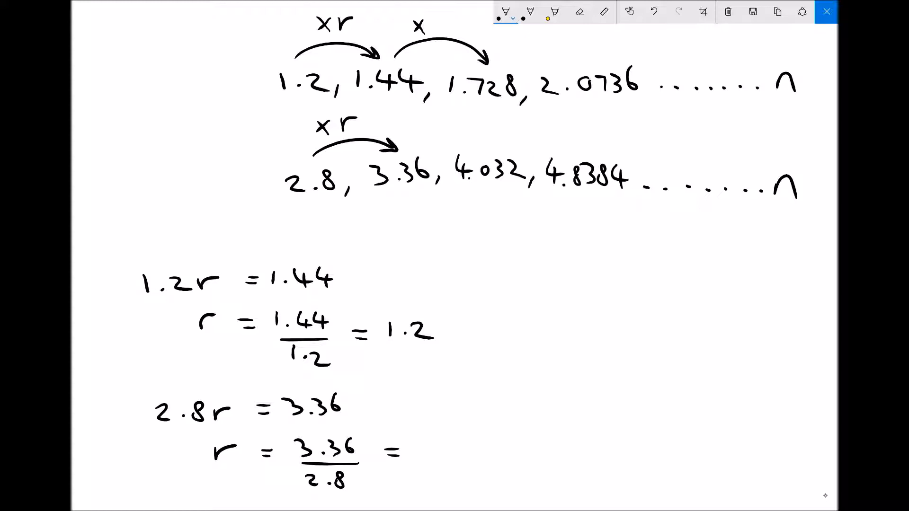
text(1.2)
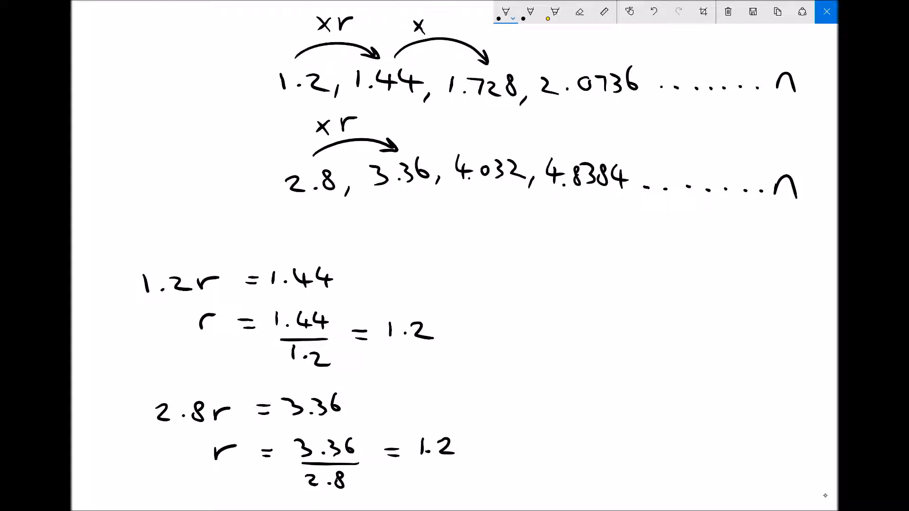
Label the first terms a, draw arrows to each n, and clear the page
drag(281, 101, 319, 101)
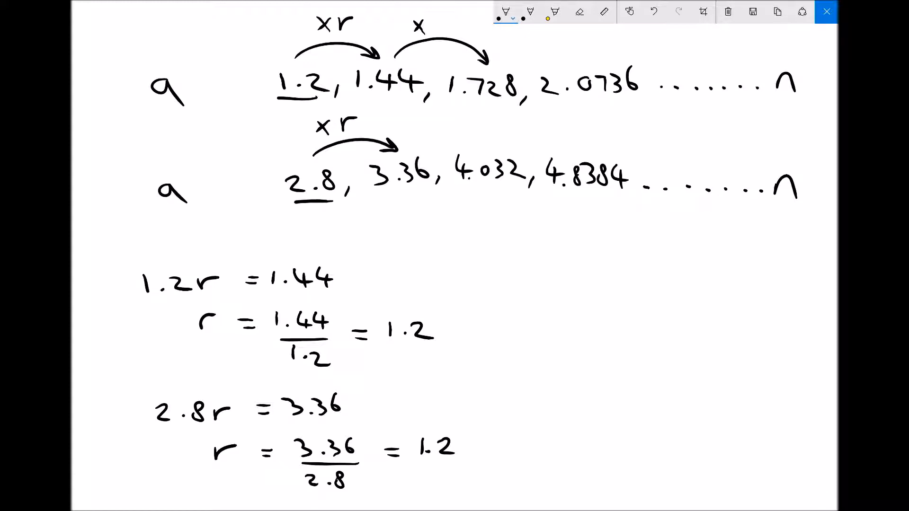
drag(771, 41, 751, 57)
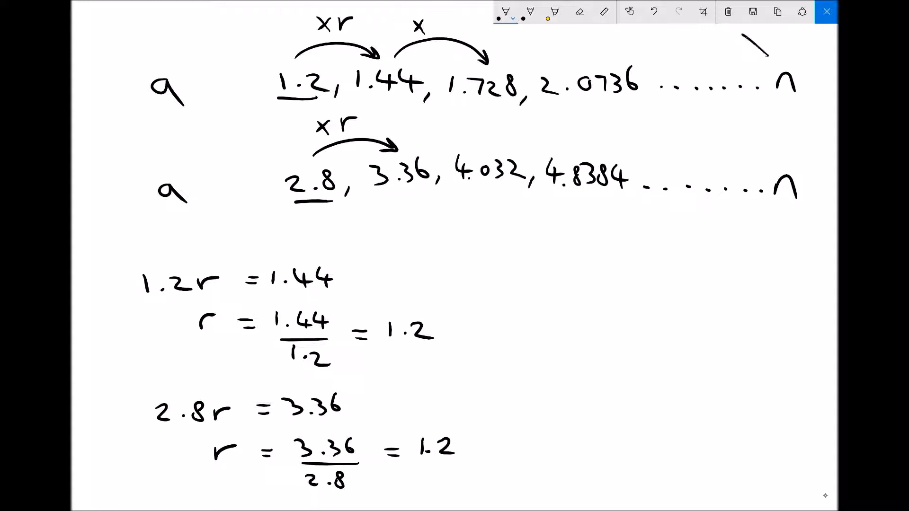
drag(753, 133, 777, 168)
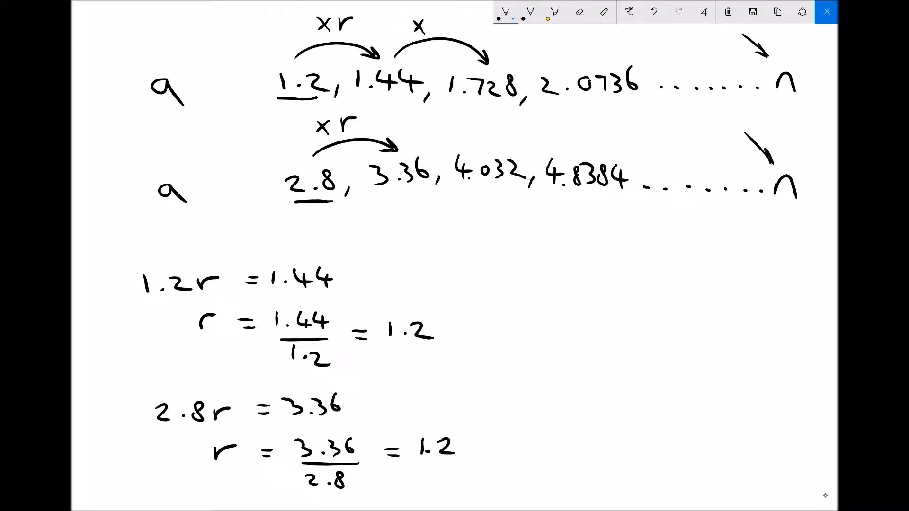
click(727, 12)
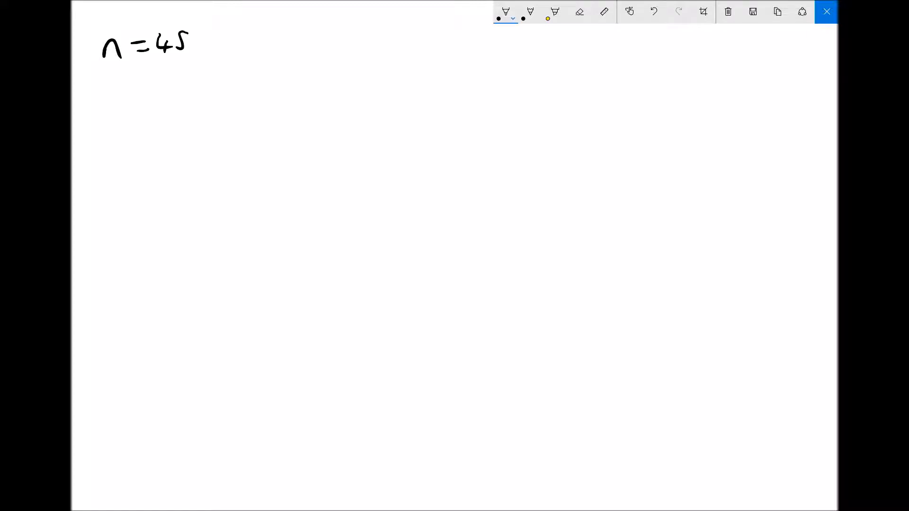
Write 1.2, 1.44, 1.728, 2.0736 … n and mark ×1.2 between the first two terms
drag(270, 75, 322, 87)
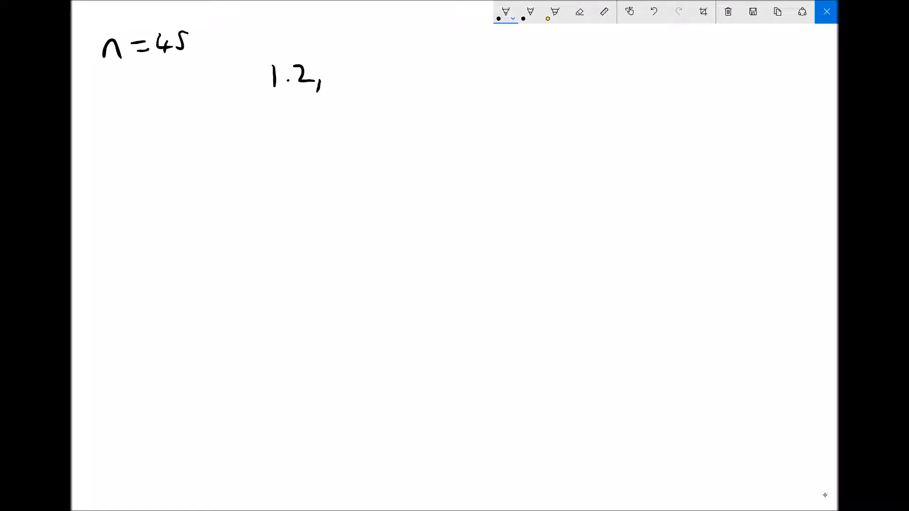
drag(337, 70, 388, 76)
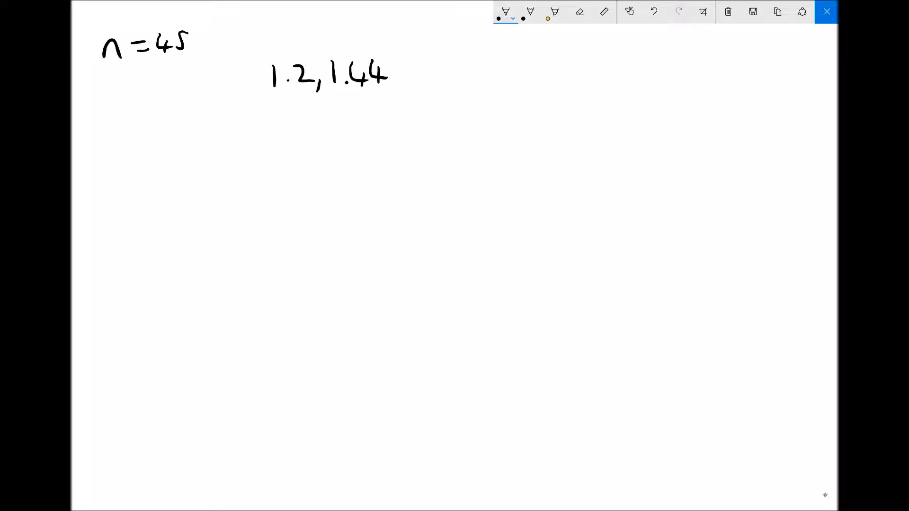
drag(400, 75, 469, 75)
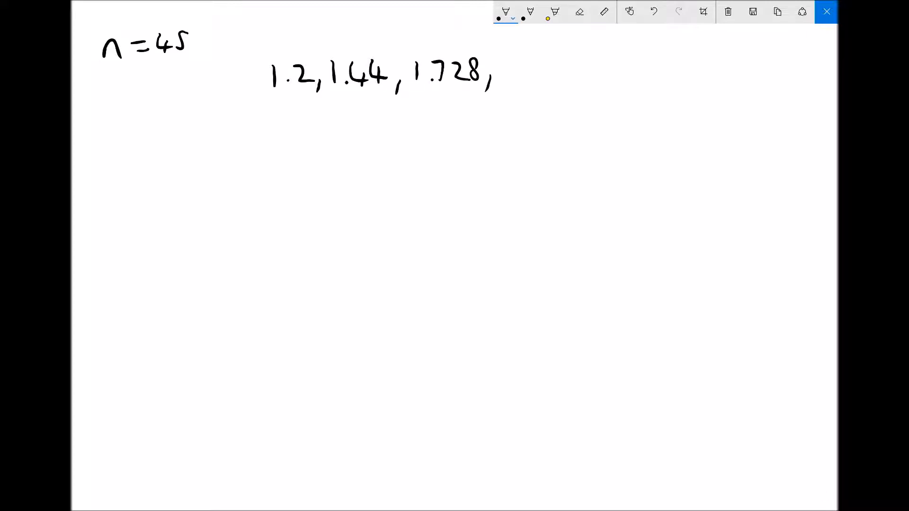
drag(504, 73, 570, 73)
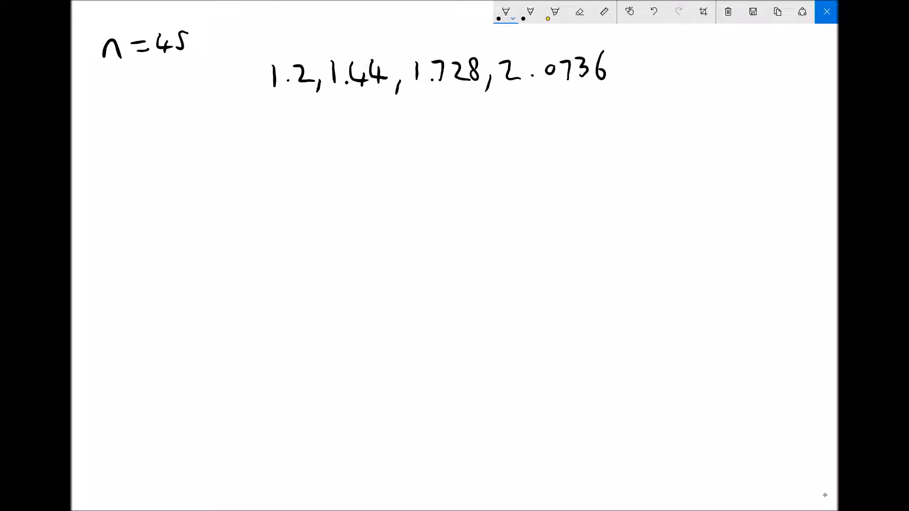
drag(637, 81, 788, 81)
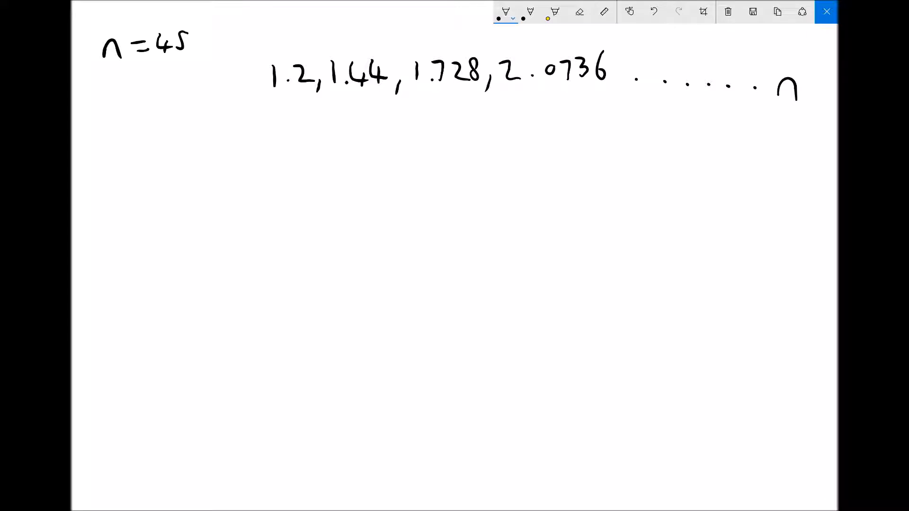
mouse_move(824, 495)
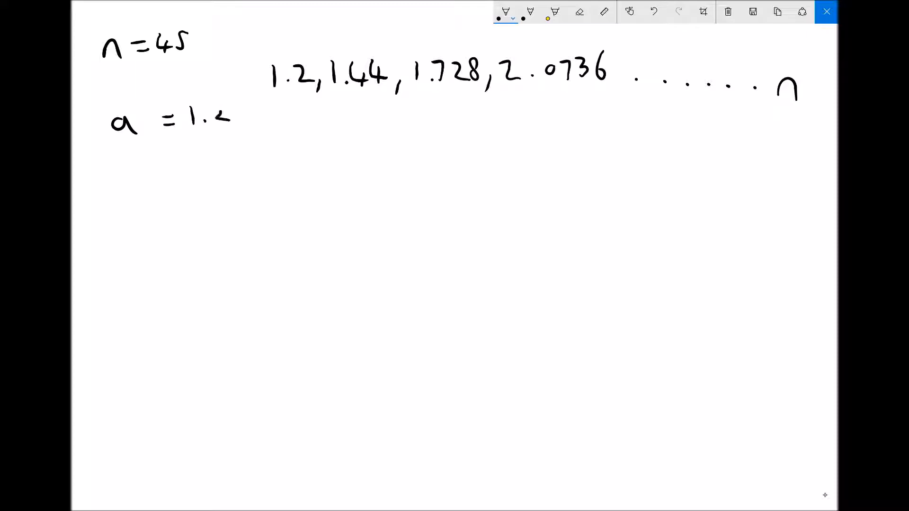
drag(290, 52, 354, 52)
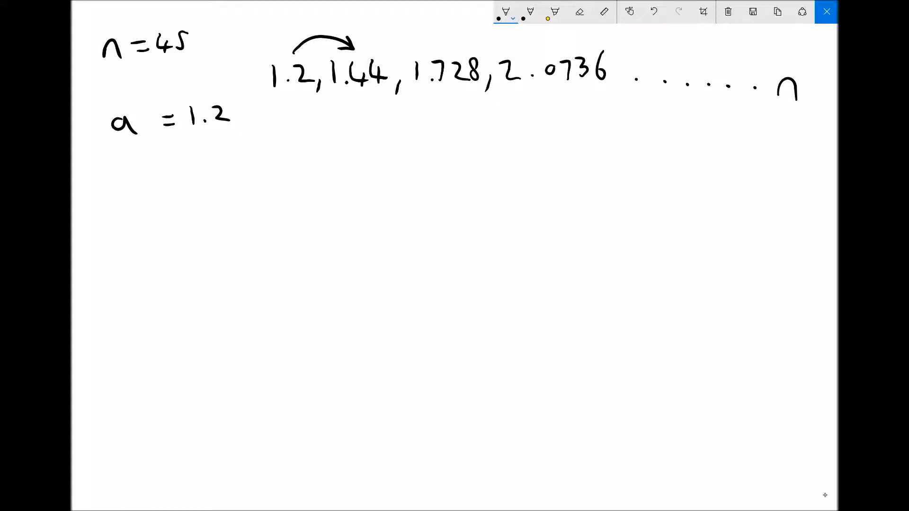
text(X1.2)
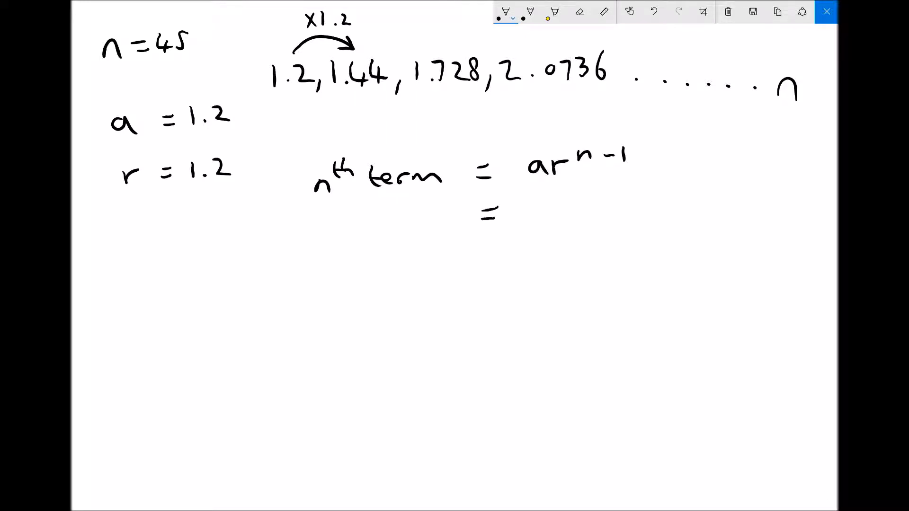
Write the 45th term as 1.2 × 1.2^44 = 3657.262
text(1..)
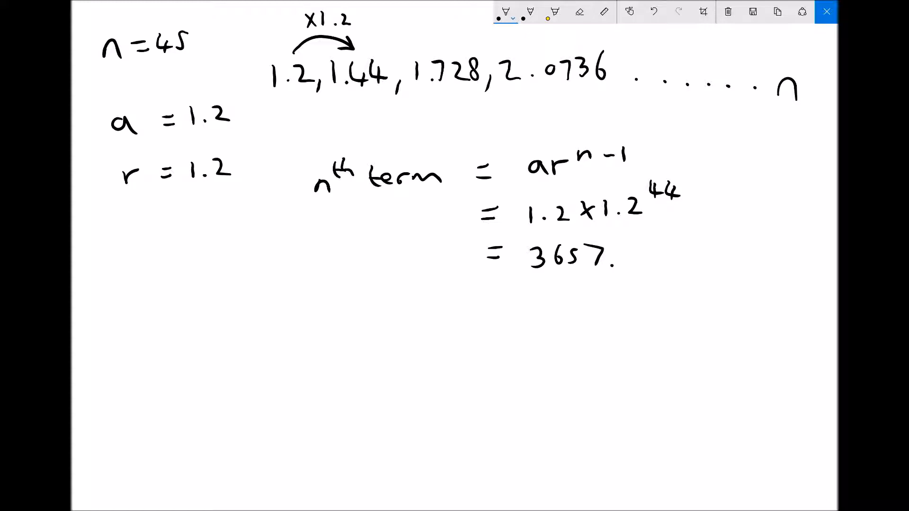
drag(629, 258, 655, 249)
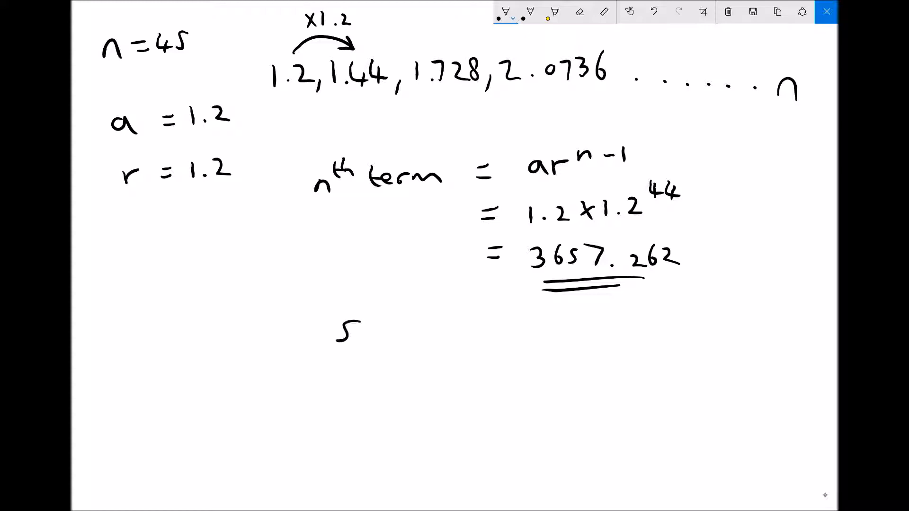
Write Sn = a(r^n−1)/(r−1) and substitute 1.2(1.2^45−1)/0.2
text(n =)
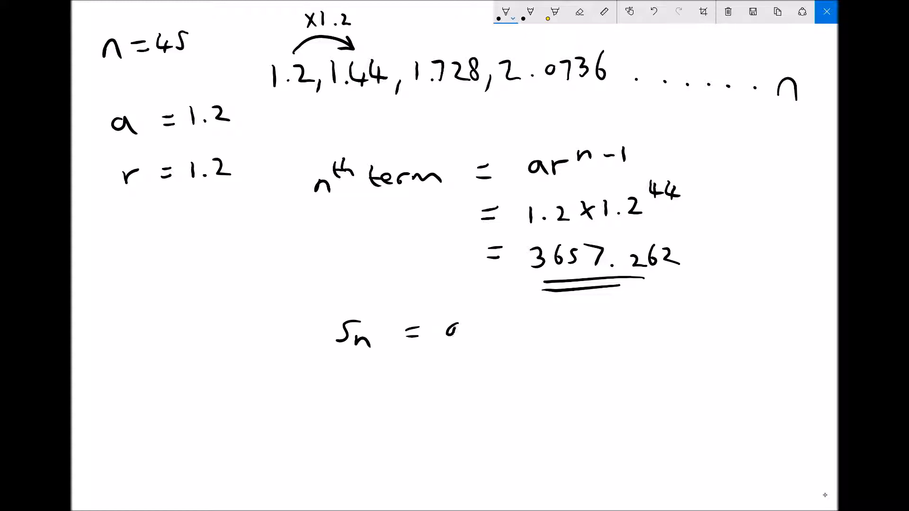
text(a(rn -1) = 1.2()
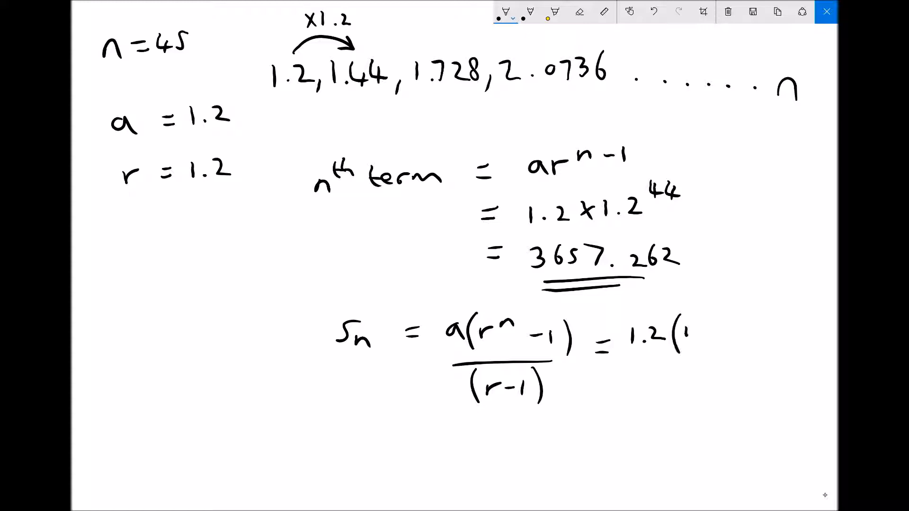
text(1.2)
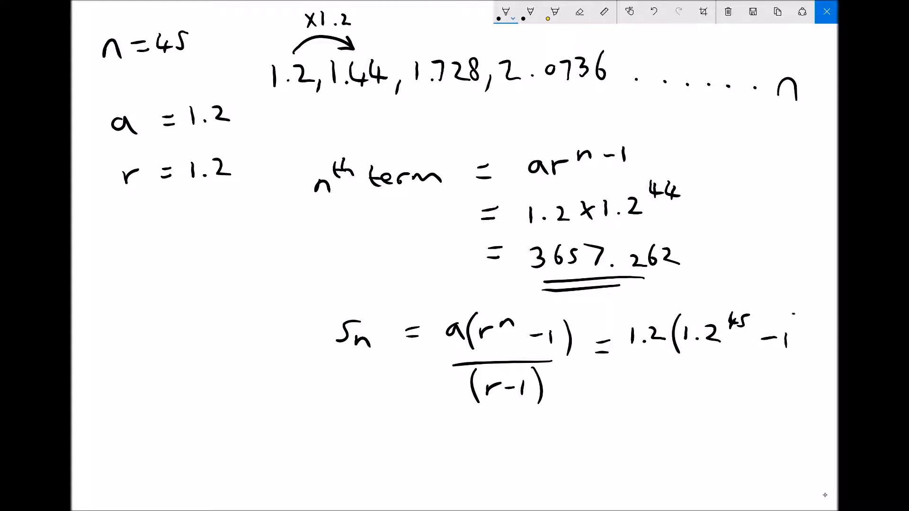
drag(637, 365, 788, 365)
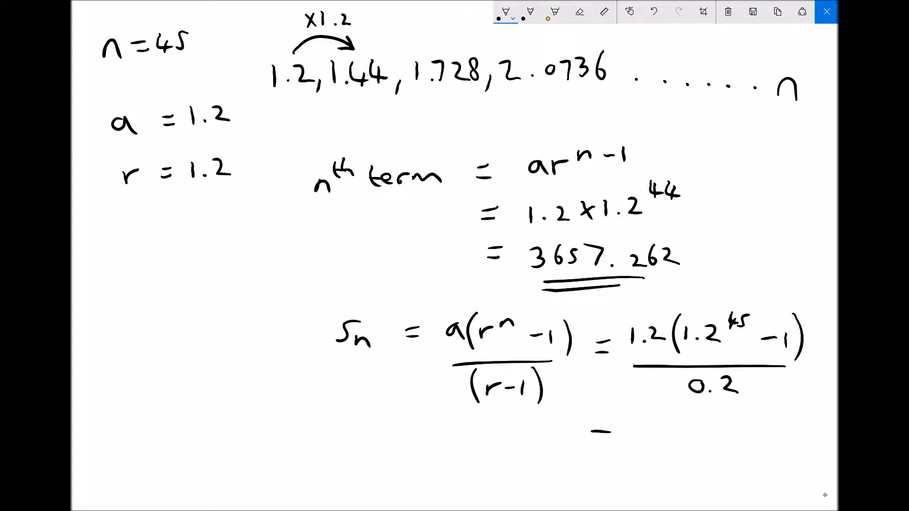
Write = 21,937.572, double-underline it, and erase all ink
drag(588, 440, 614, 440)
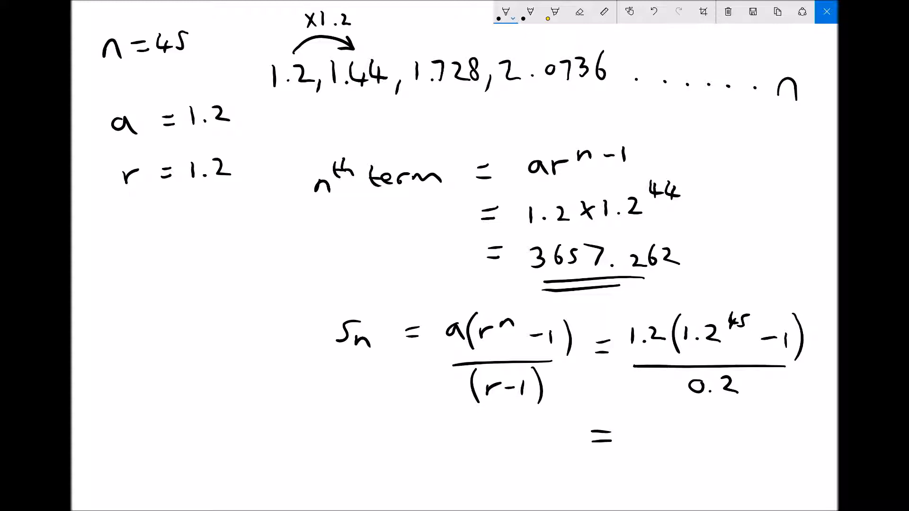
text(21)
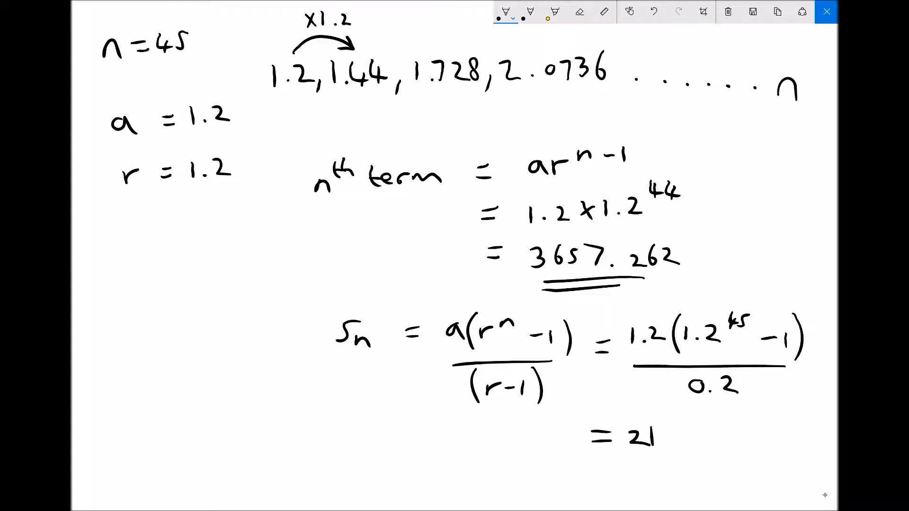
text(,9)
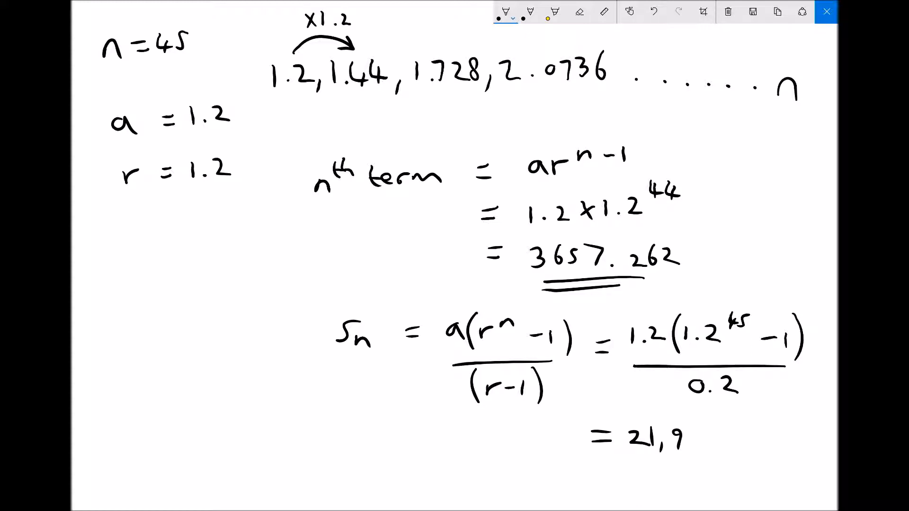
text(37.5)
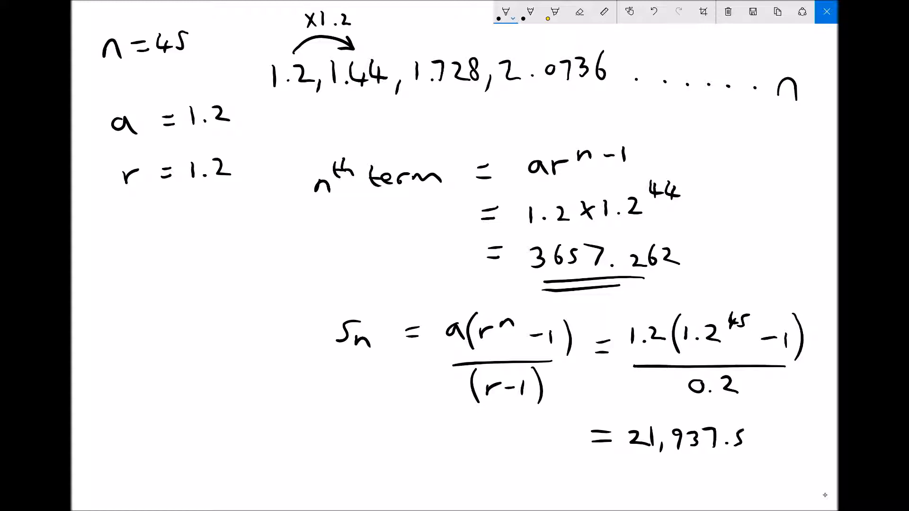
text(72)
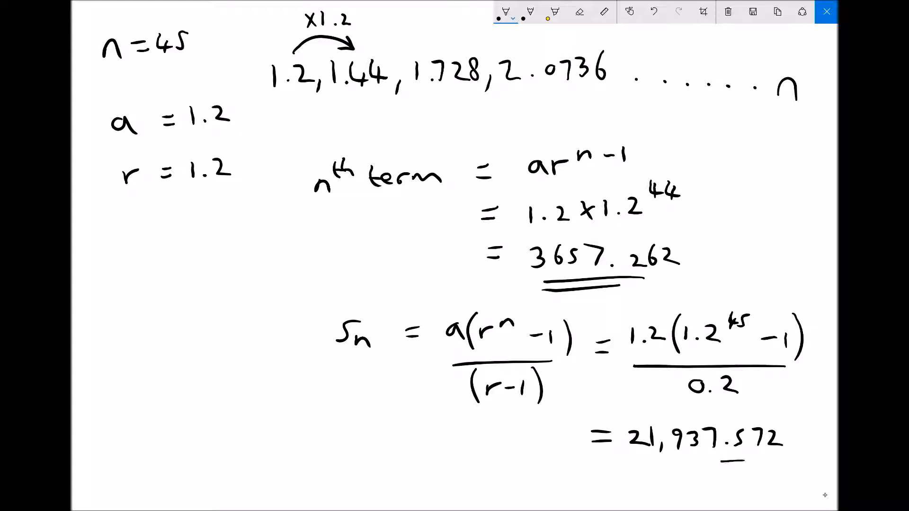
drag(640, 464, 742, 460)
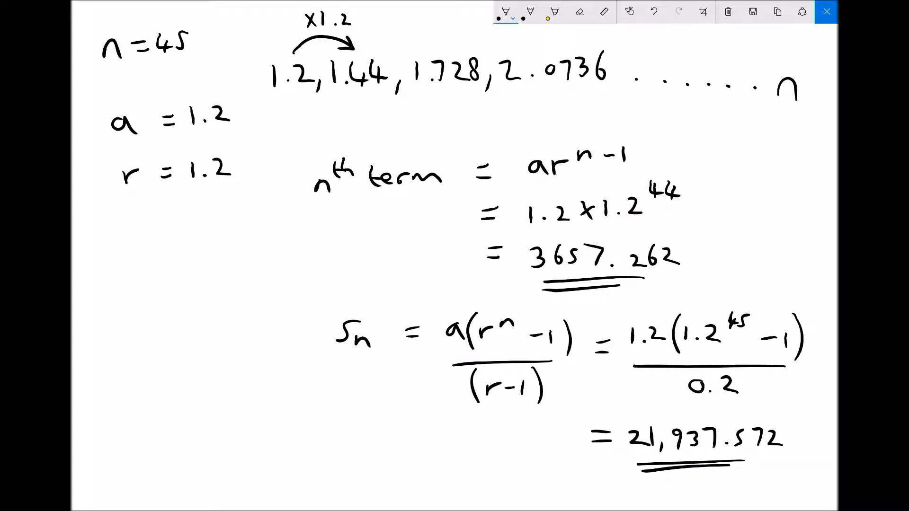
click(727, 12)
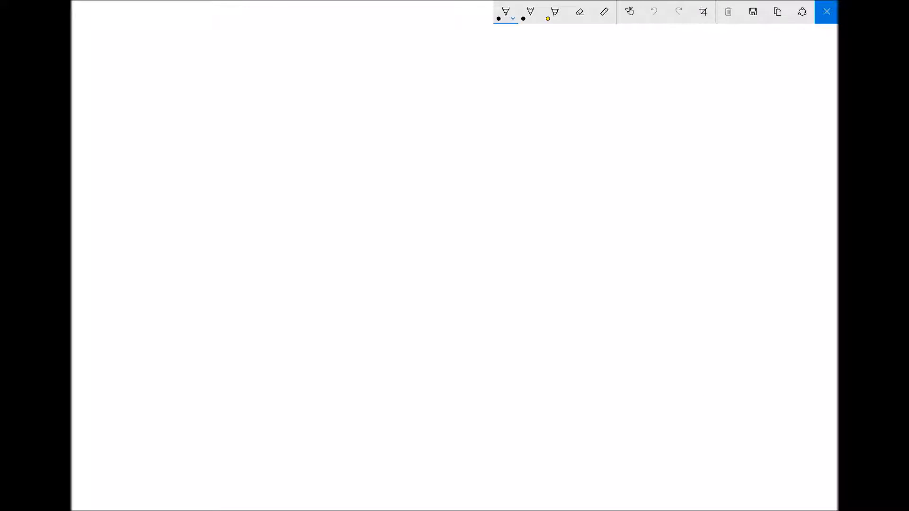
Write n = 45th and the sequence 2.8, 3.36, 4.032, 4.8384 …
drag(93, 58, 110, 81)
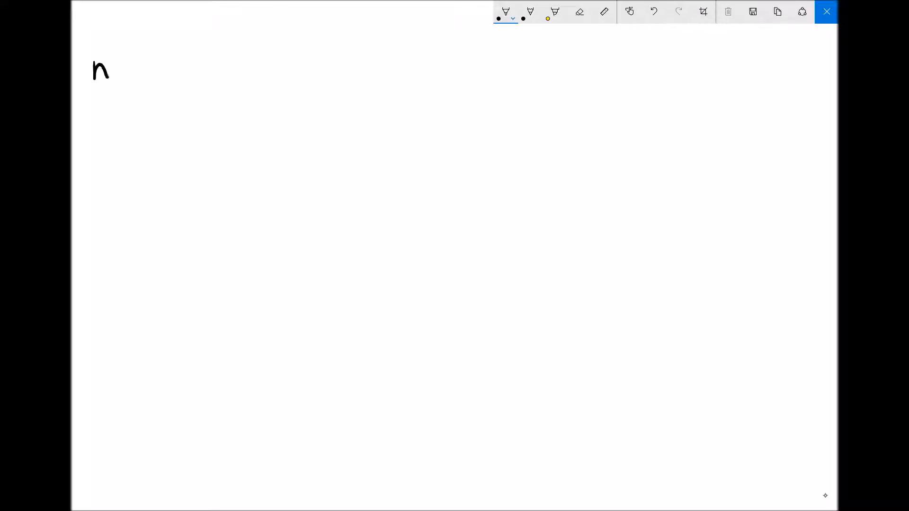
drag(125, 64, 171, 67)
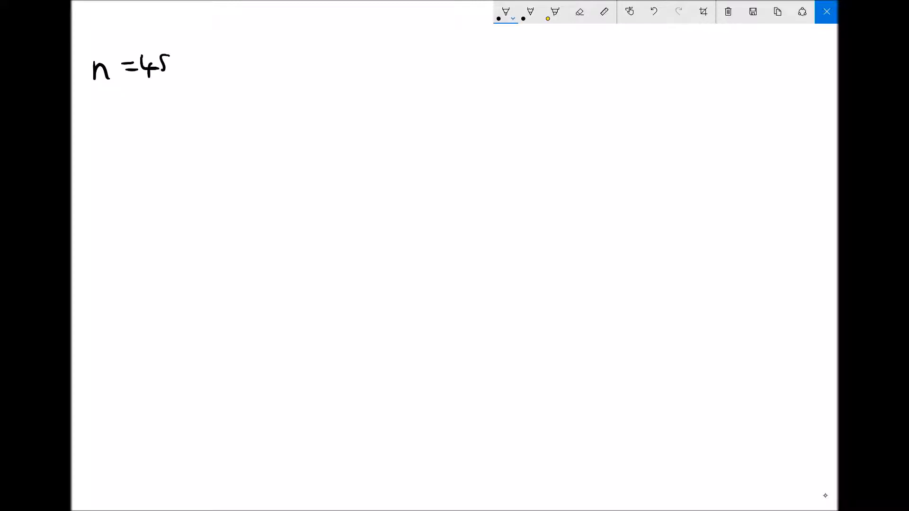
drag(177, 52, 208, 58)
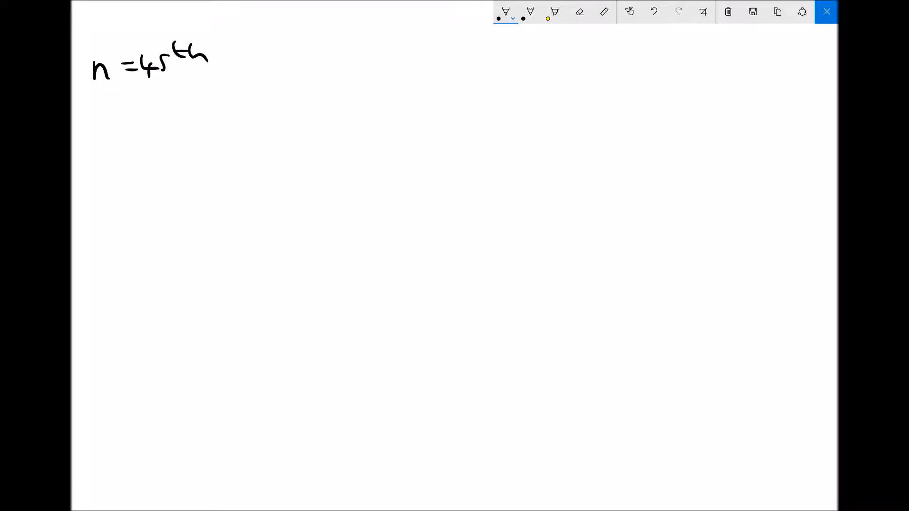
drag(313, 93, 359, 78)
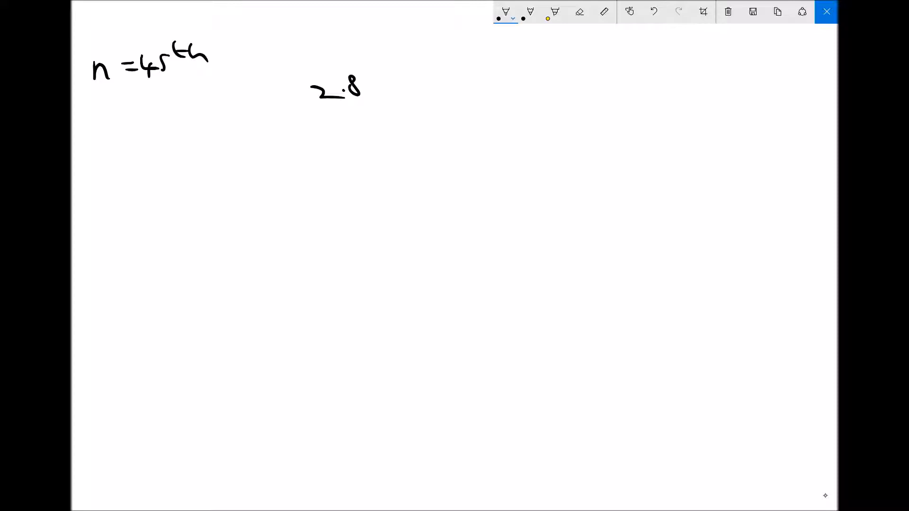
drag(365, 98, 400, 87)
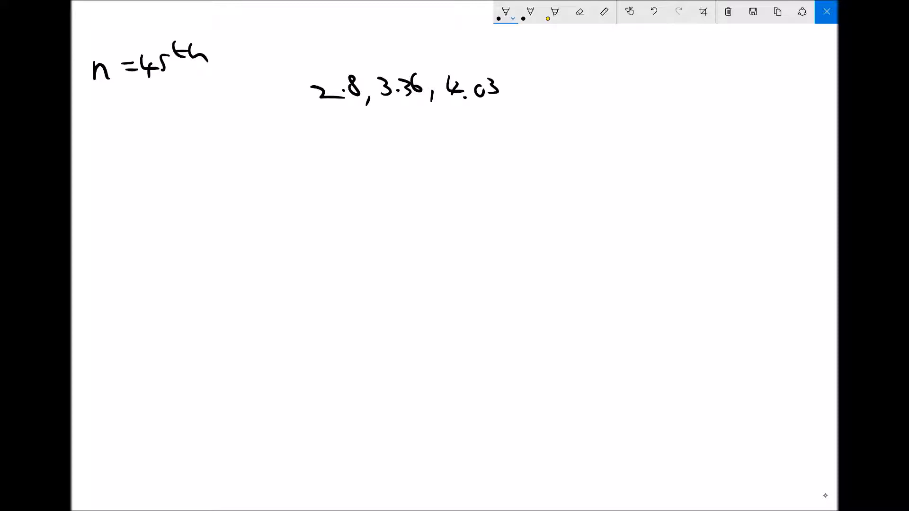
drag(504, 92, 550, 93)
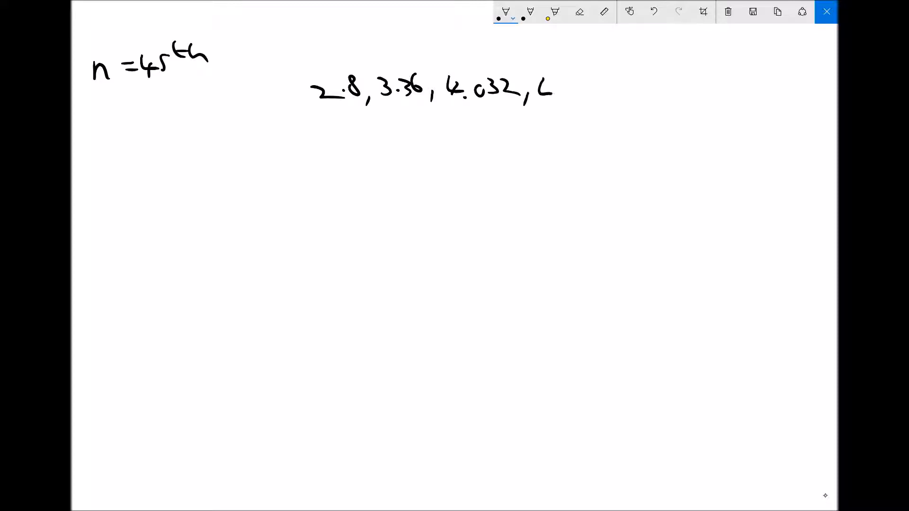
drag(539, 87, 571, 95)
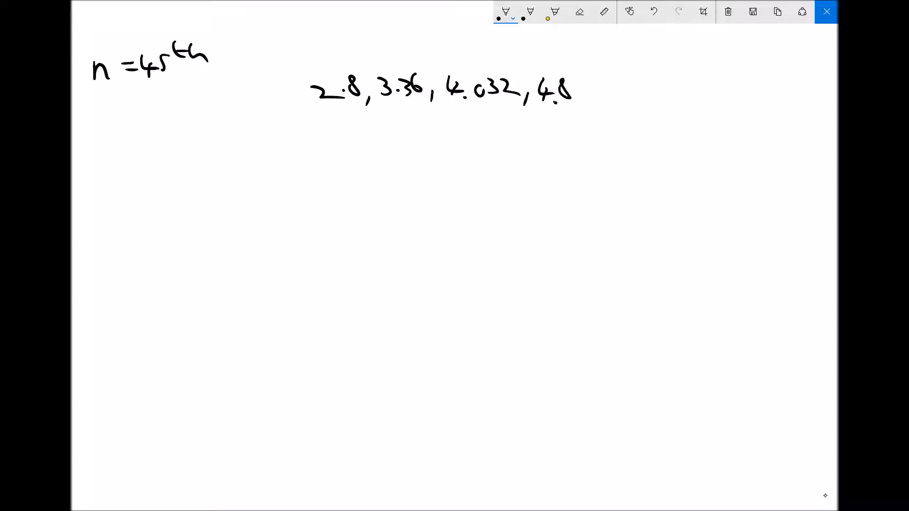
drag(573, 90, 609, 93)
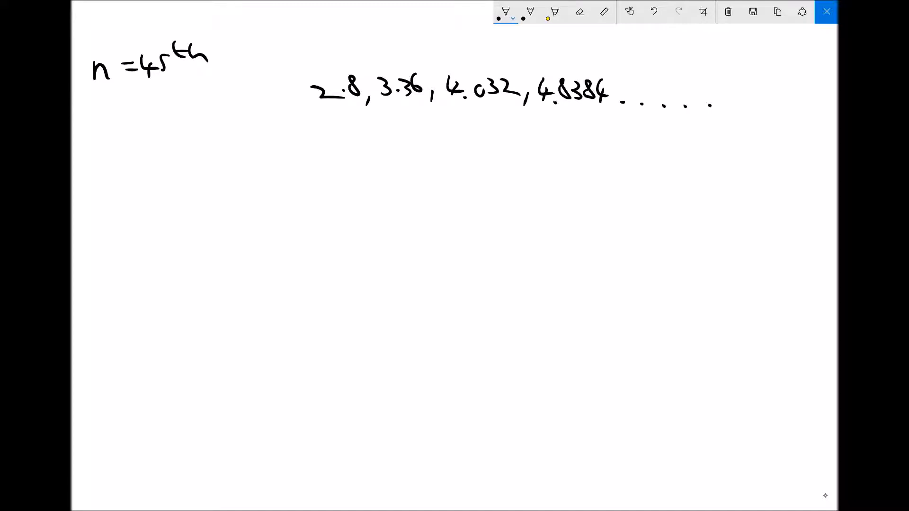
Write a = 2.8 and r = 1.2, draw ratio arrows, and write nth term = ar^(n−1)
drag(736, 111, 756, 101)
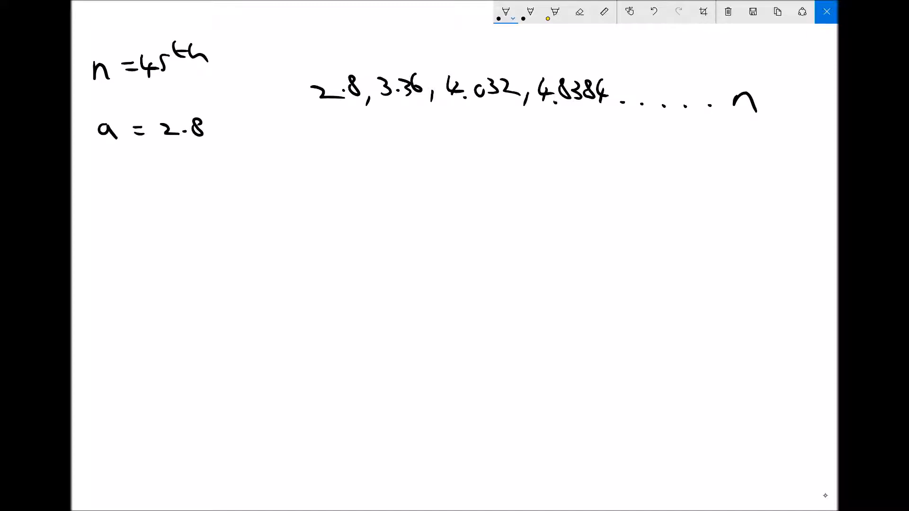
text(r = 1.)
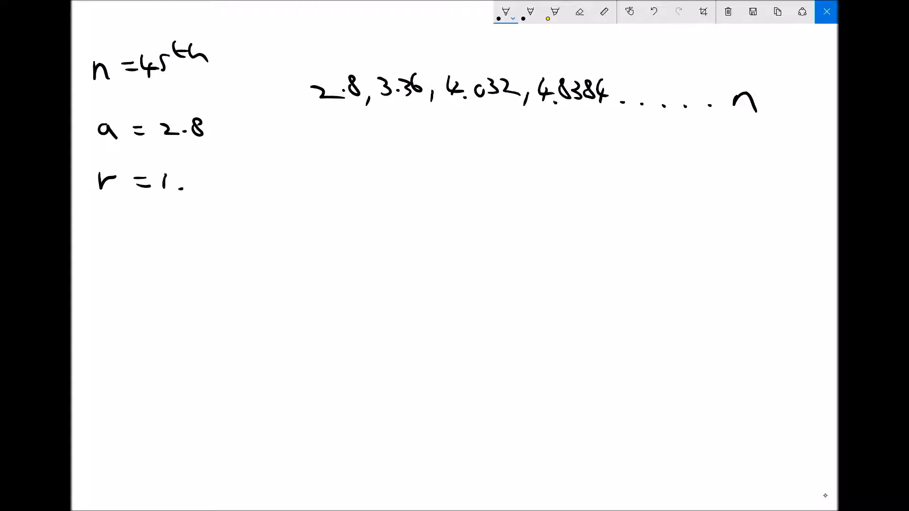
text(2)
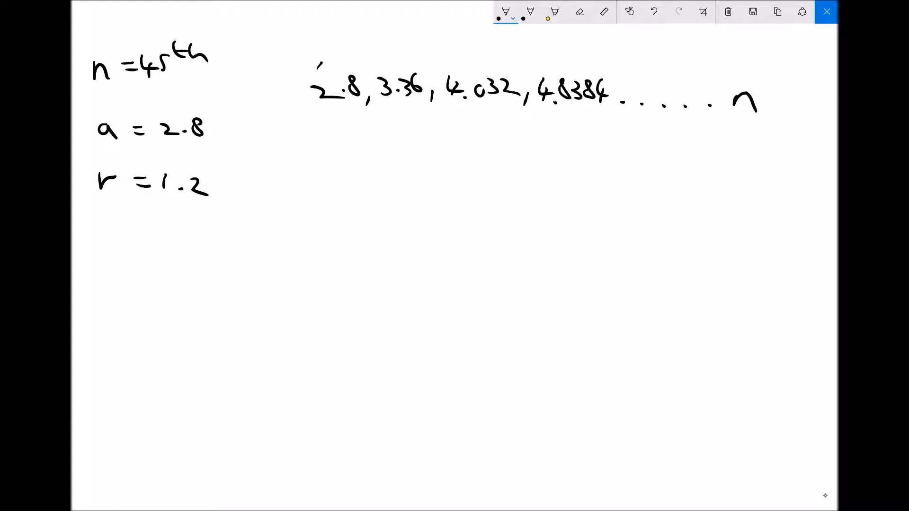
drag(316, 70, 394, 55)
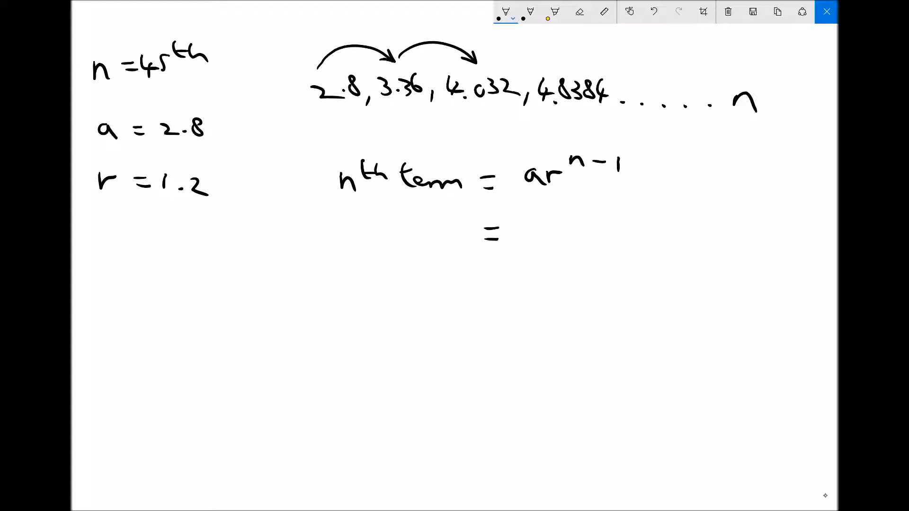
Write 2.8 × 1.2^44 = 8533.611 and underline the result twice
text(2.8)
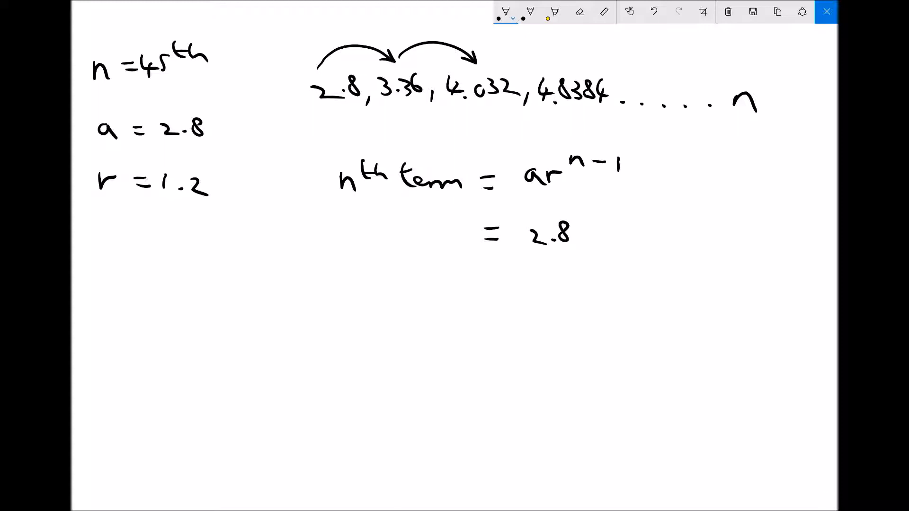
text(X1.)
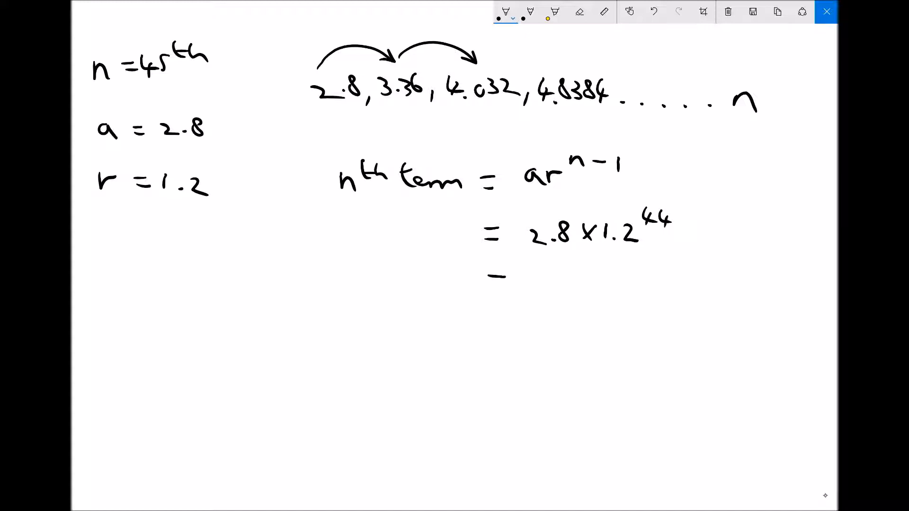
text(8)
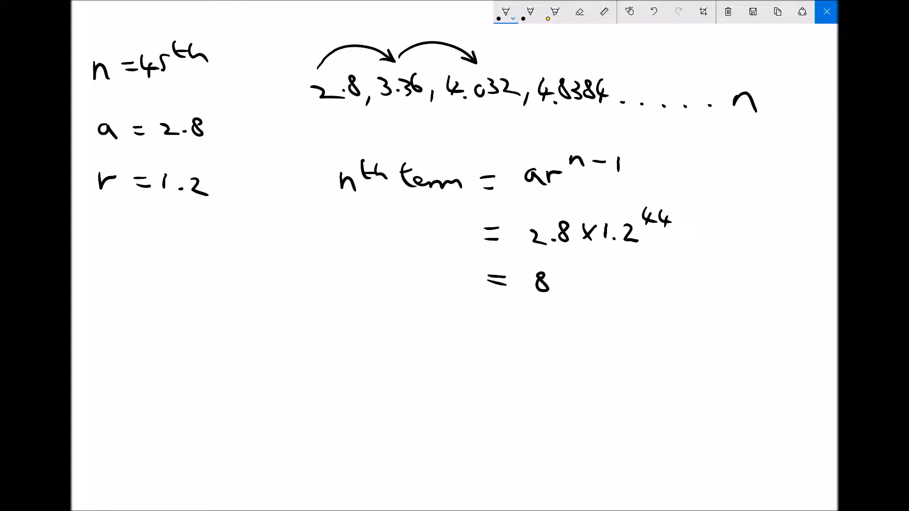
text(533.611)
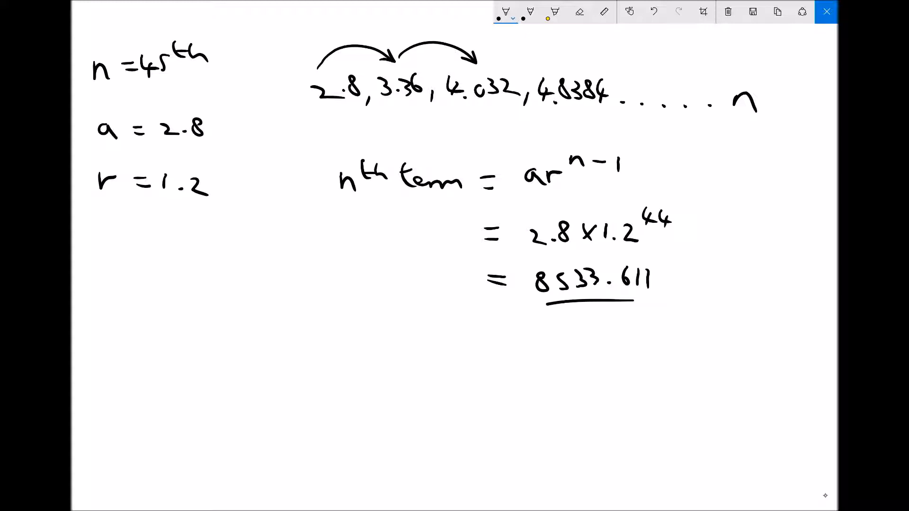
drag(548, 306, 617, 305)
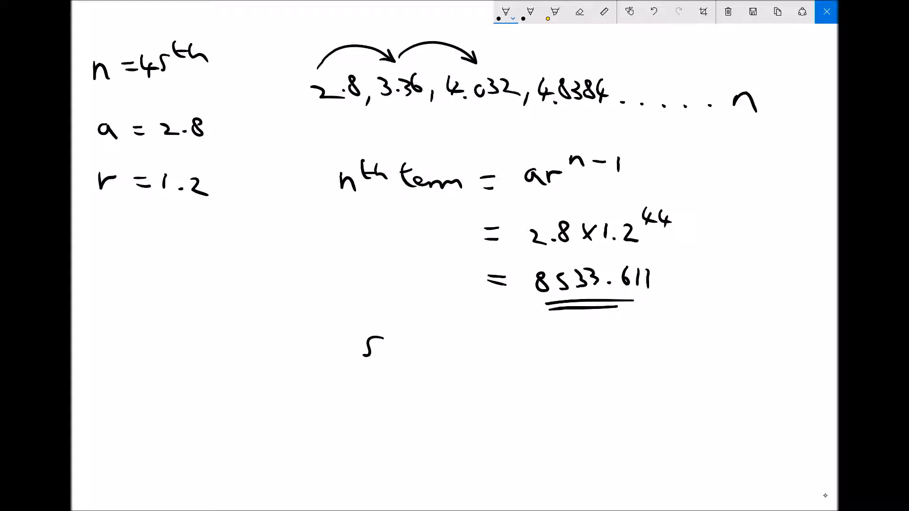
Write Sn = and substitute 2.8(1.2^45 − 1)/0.2
text(n = a(r^n - 1)/(r - 1) =)
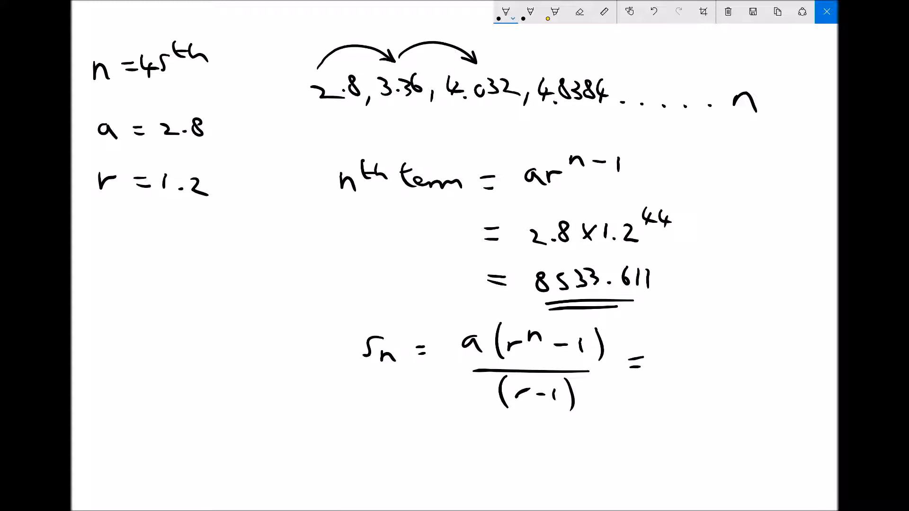
text(2.8)
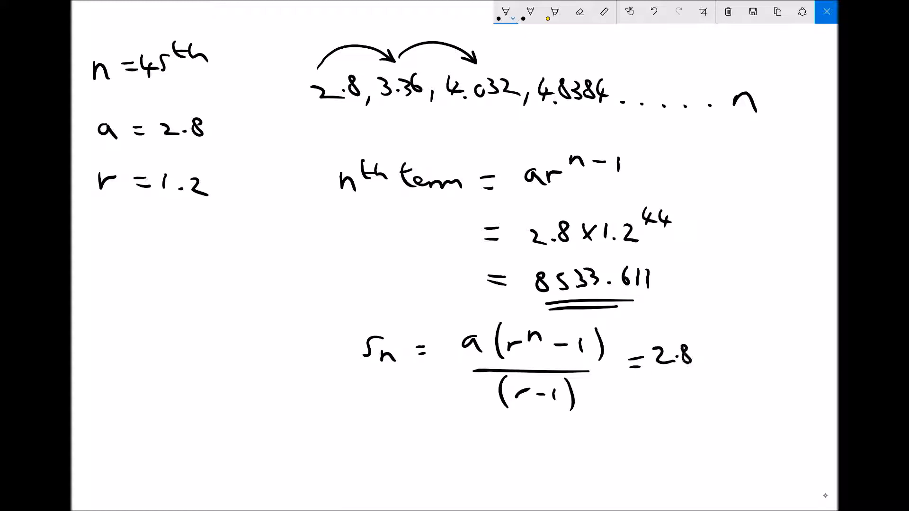
drag(696, 348, 709, 372)
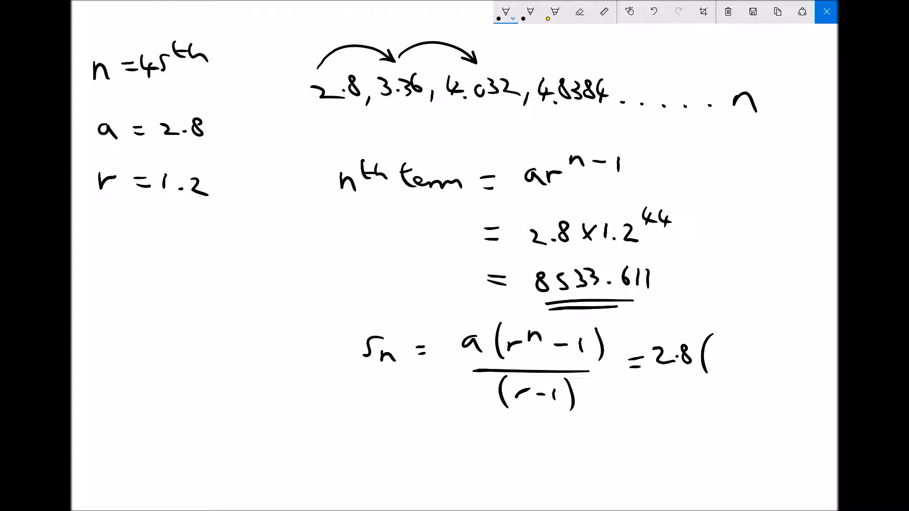
text(1.2^45 -)
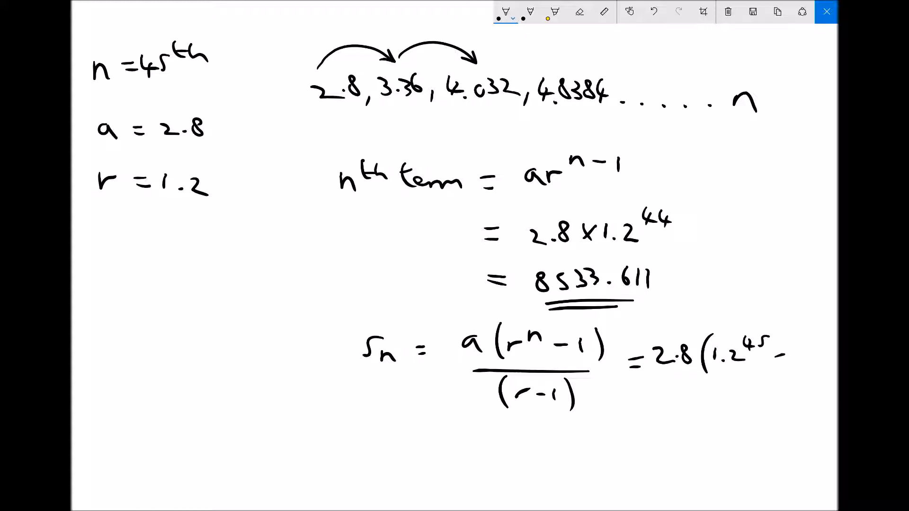
drag(759, 357, 812, 362)
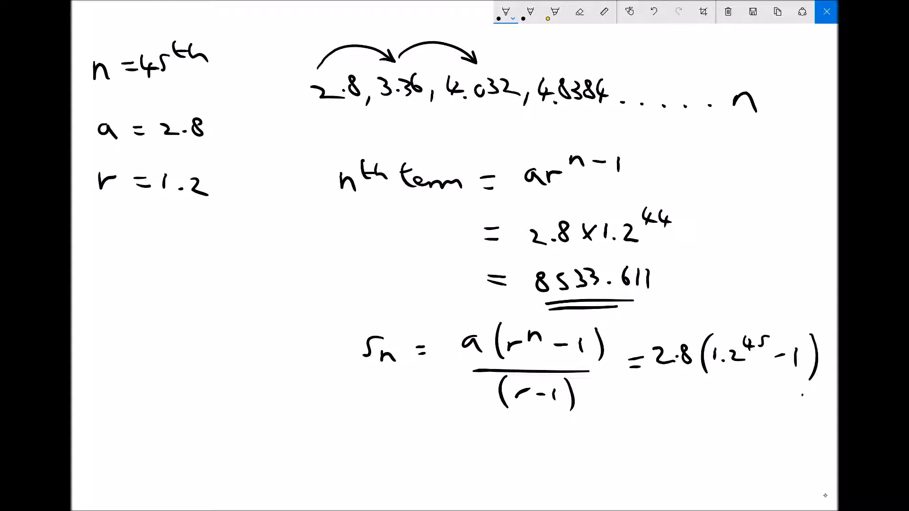
drag(664, 397, 803, 397)
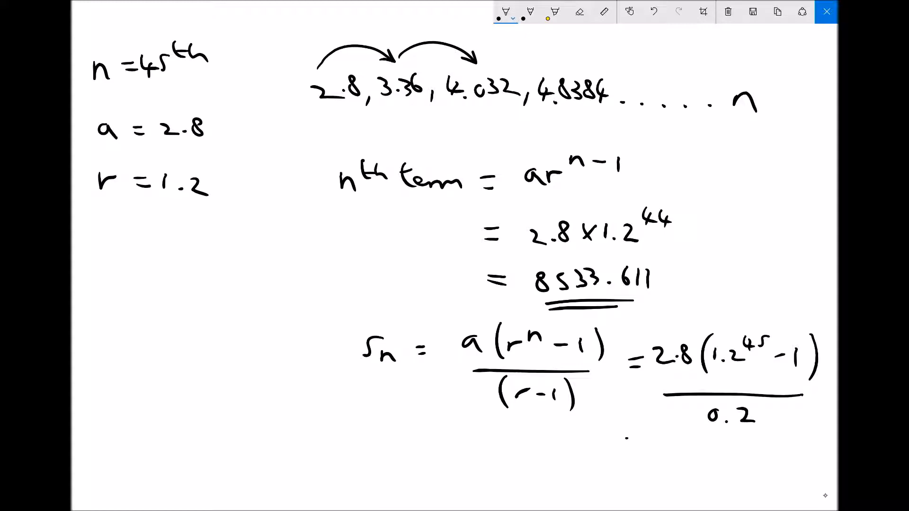
Write the sum's value = 51,187.668 and underline it
drag(603, 441, 626, 441)
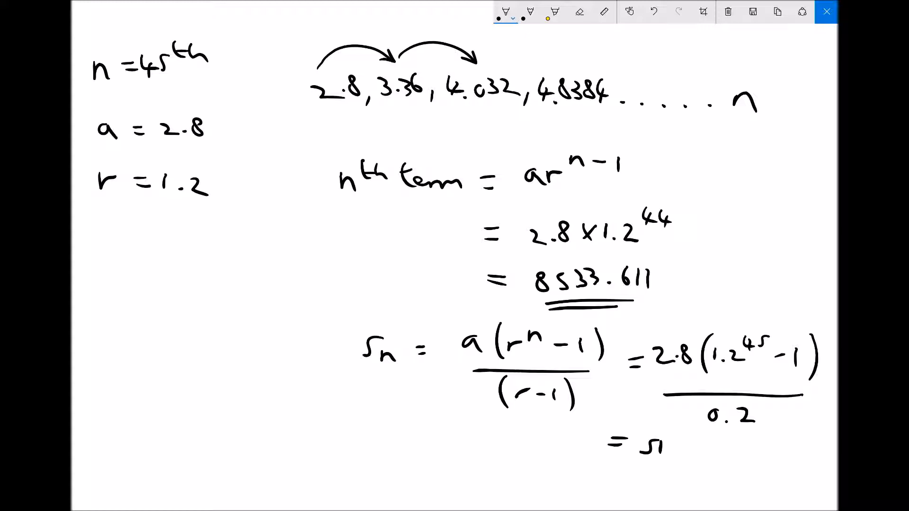
text(,187)
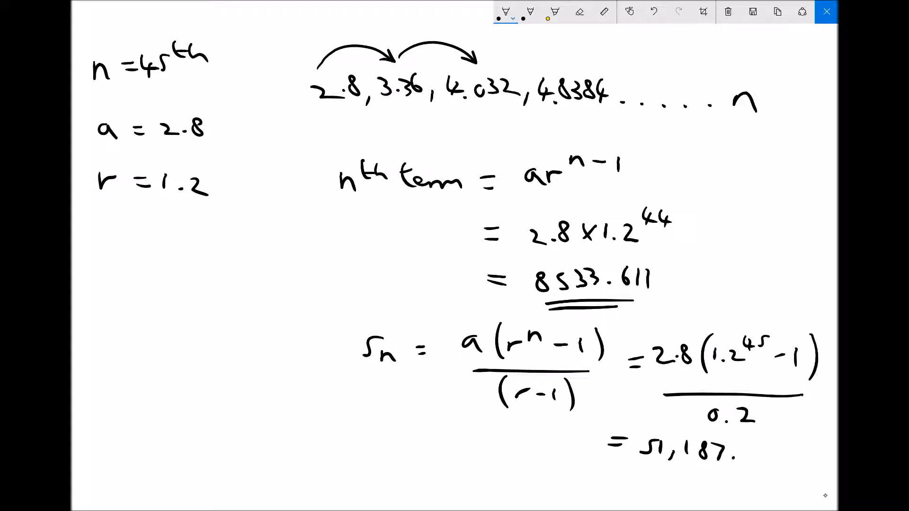
text(.668)
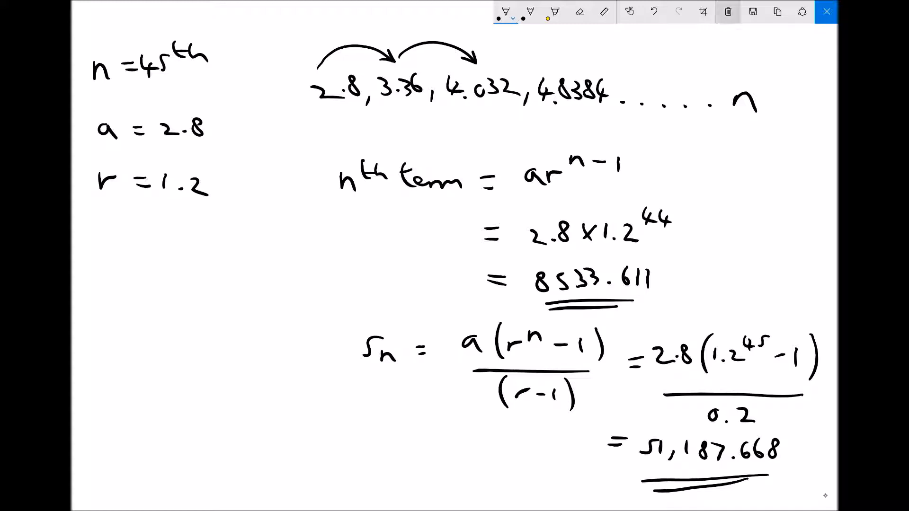
click(727, 11)
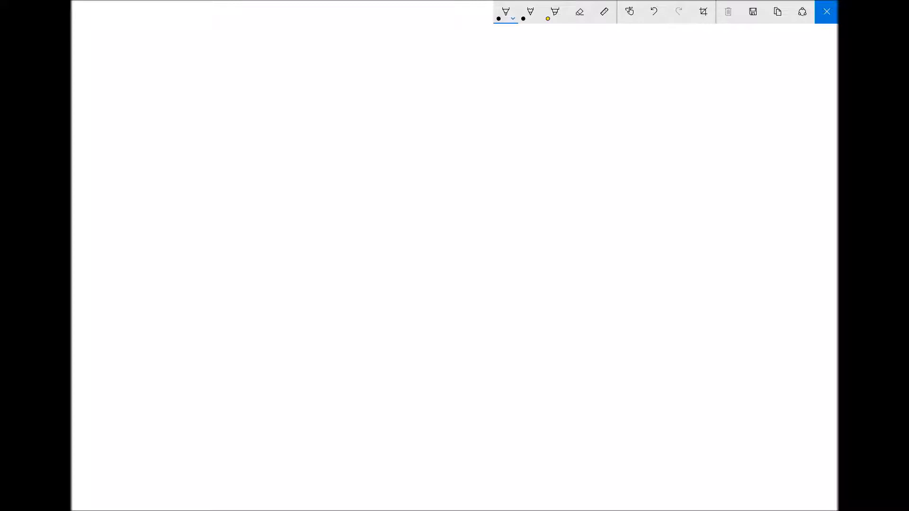
Write a = 100 and r = 1.12 down the left side
drag(116, 73, 125, 65)
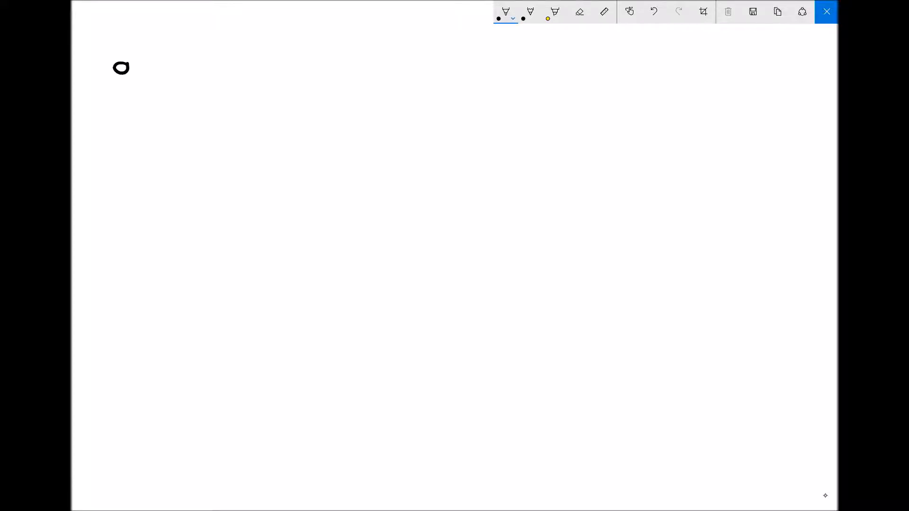
drag(125, 70, 170, 68)
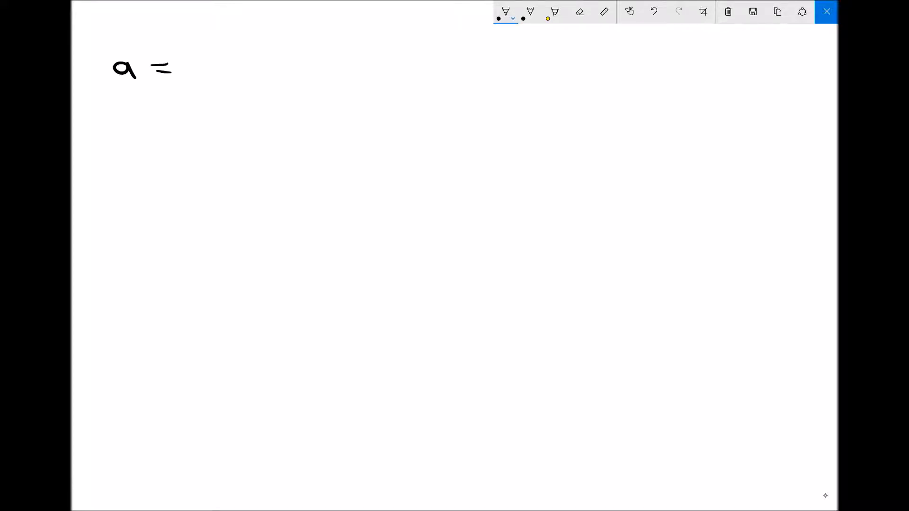
drag(203, 64, 258, 69)
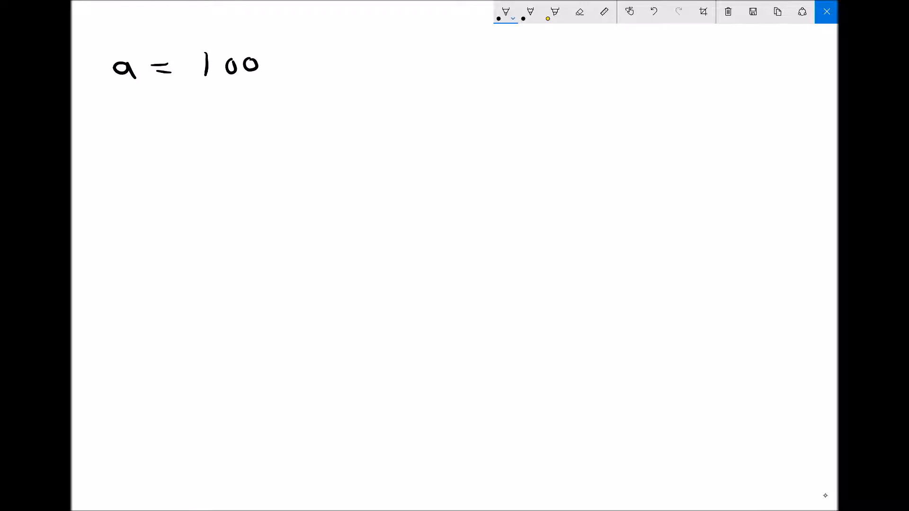
drag(125, 122, 153, 139)
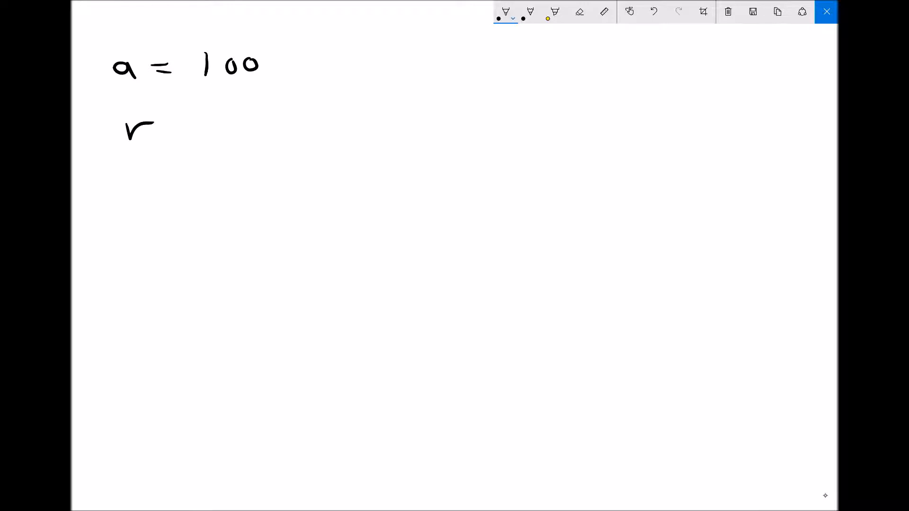
drag(165, 122, 185, 125)
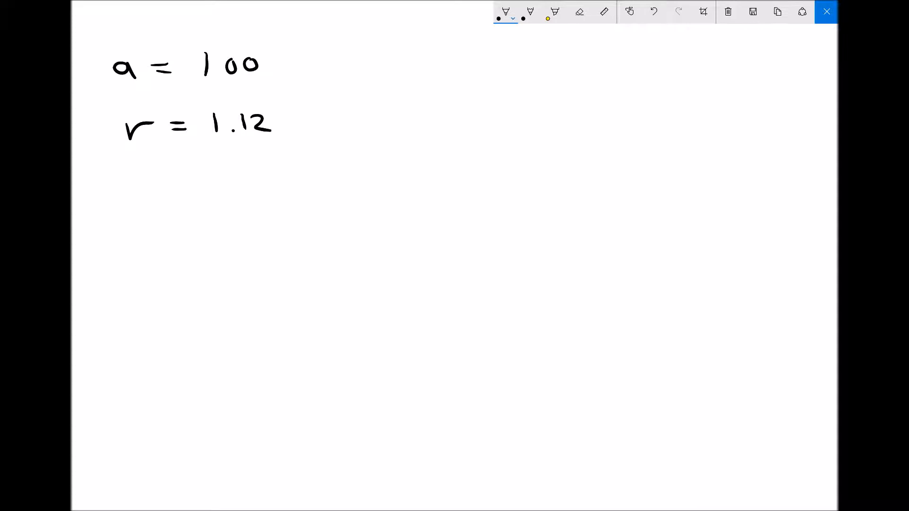
Write the sequence 100, 112, 125.44 … with ×1.12 arrows between terms
drag(380, 72, 380, 98)
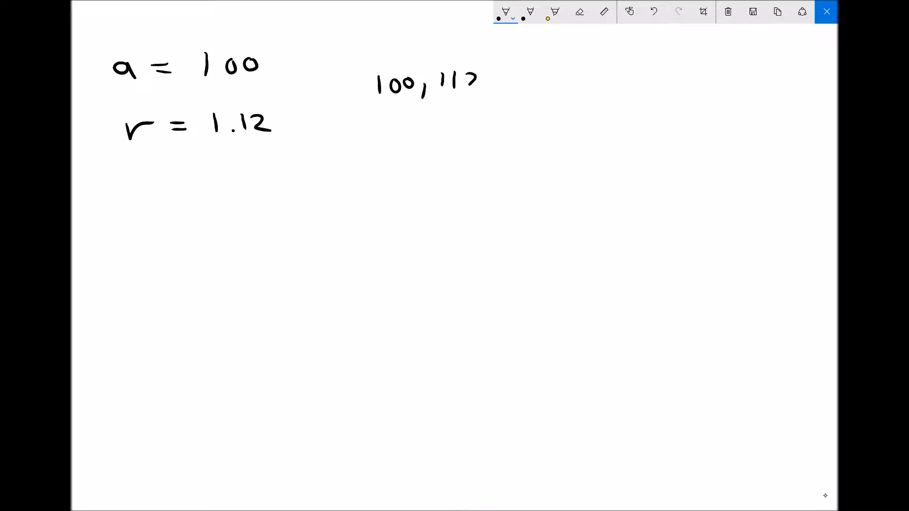
drag(475, 75, 496, 95)
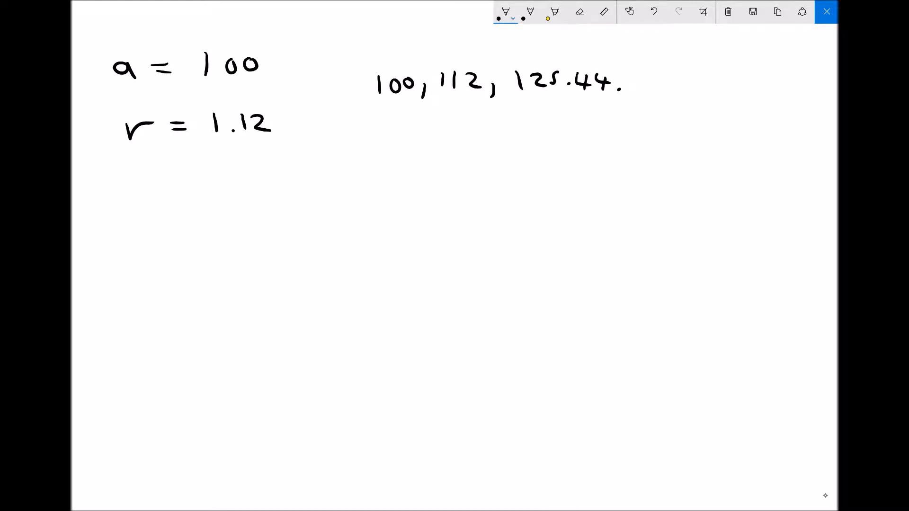
drag(643, 93, 776, 96)
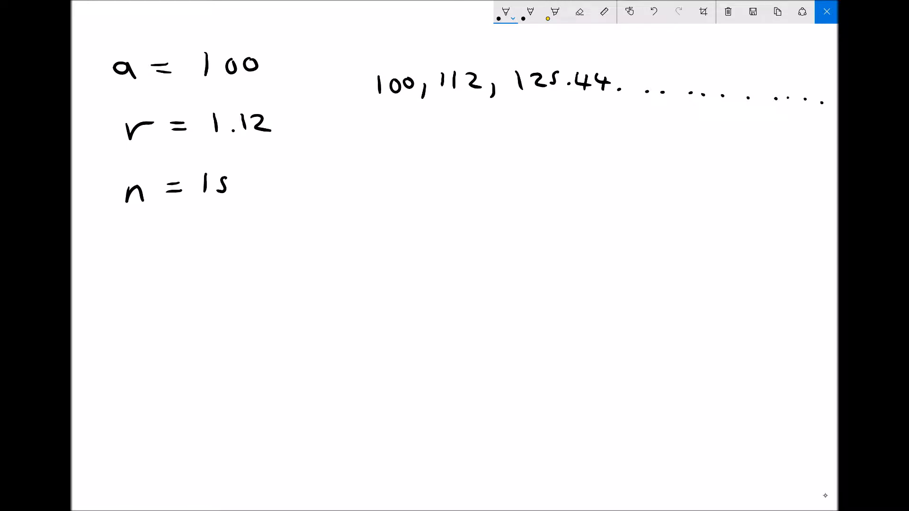
drag(385, 61, 449, 58)
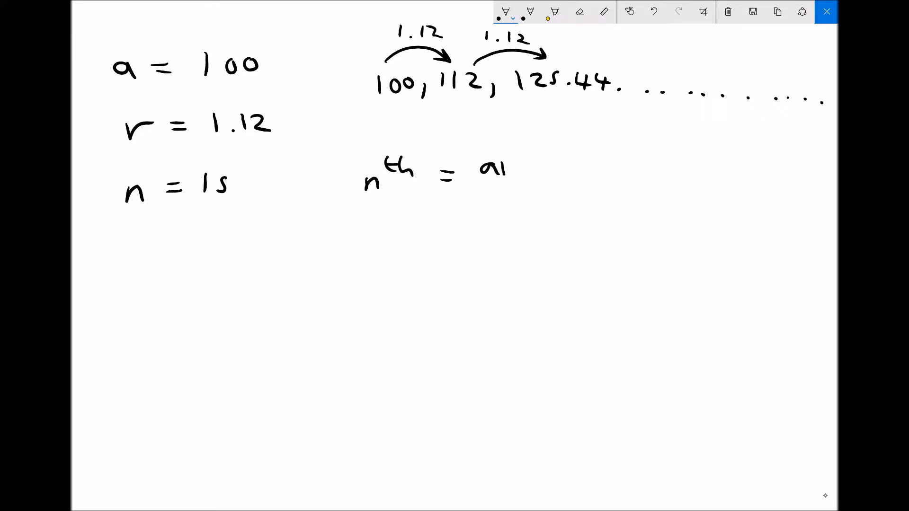
Handwrite the 15th term as ar^(n−1) = 100 × 1.12^14 and begin the result 488.7
drag(504, 174, 573, 148)
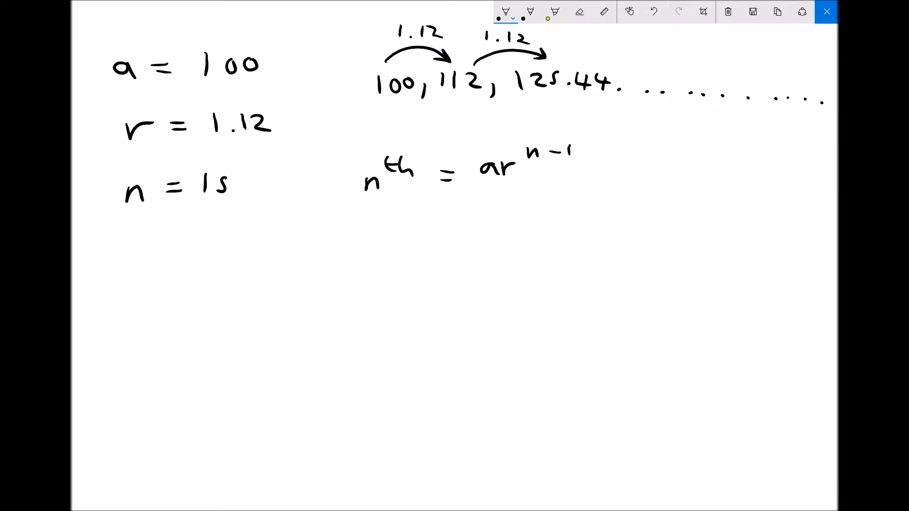
text(= 100 x)
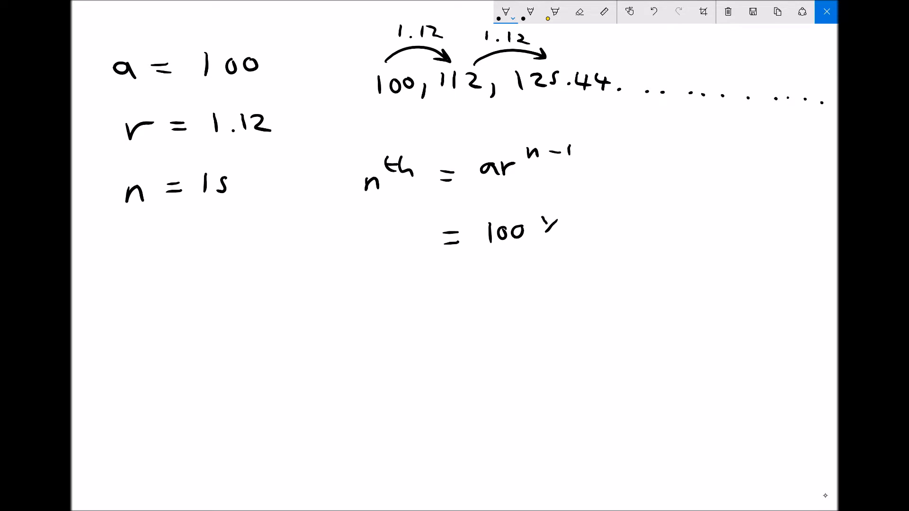
text(× 1.12^14)
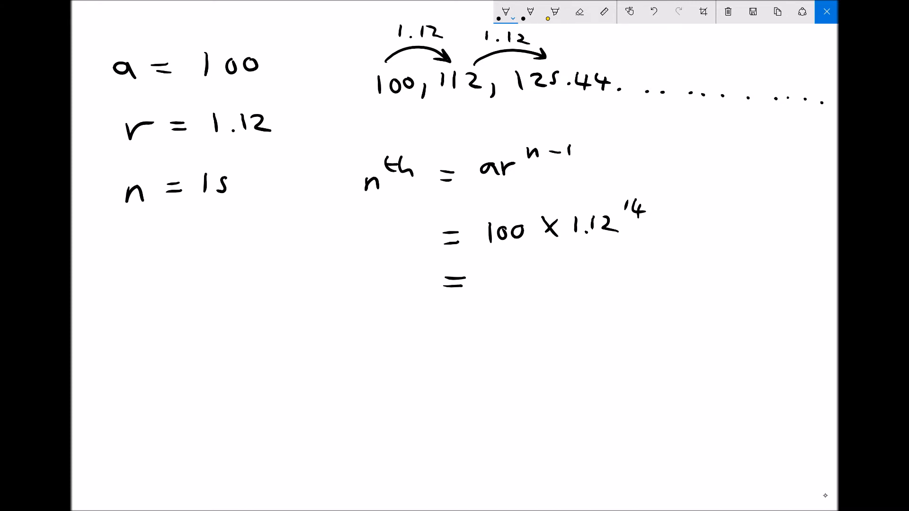
drag(490, 284, 530, 284)
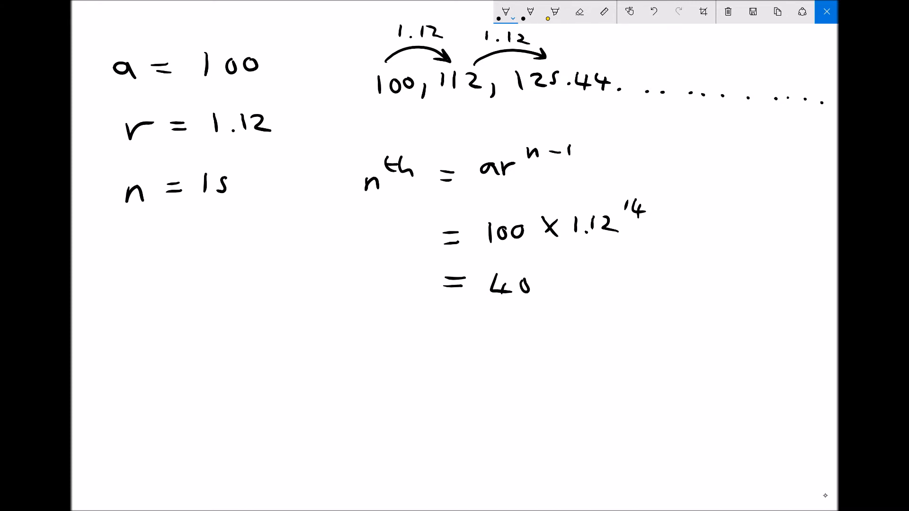
text(88.7)
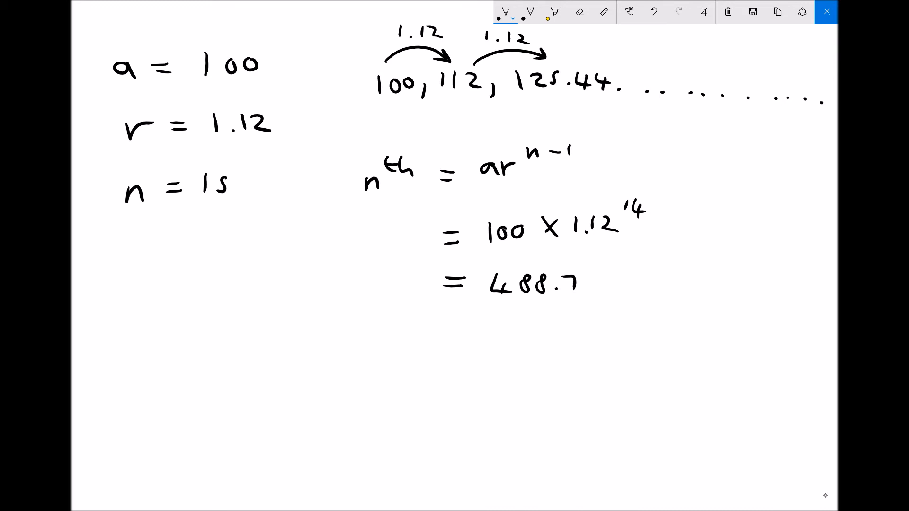